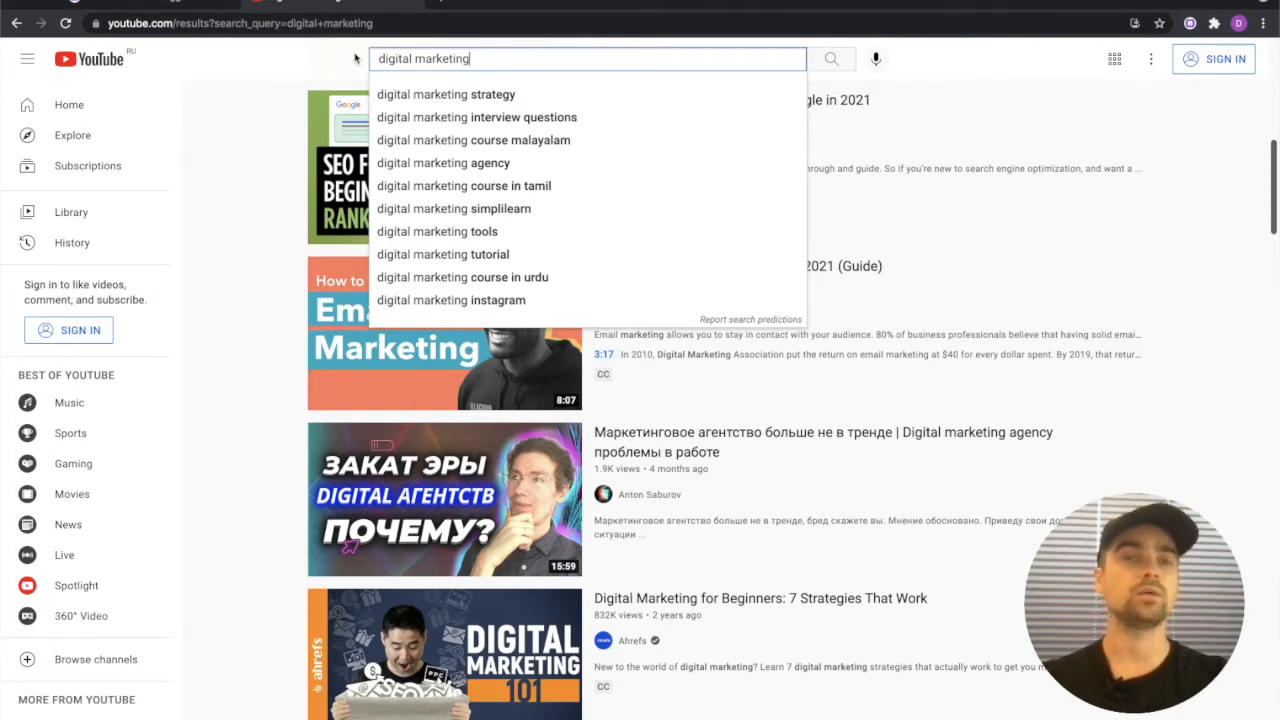
{"action": "mouse_move", "coordinate": [630, 175]}
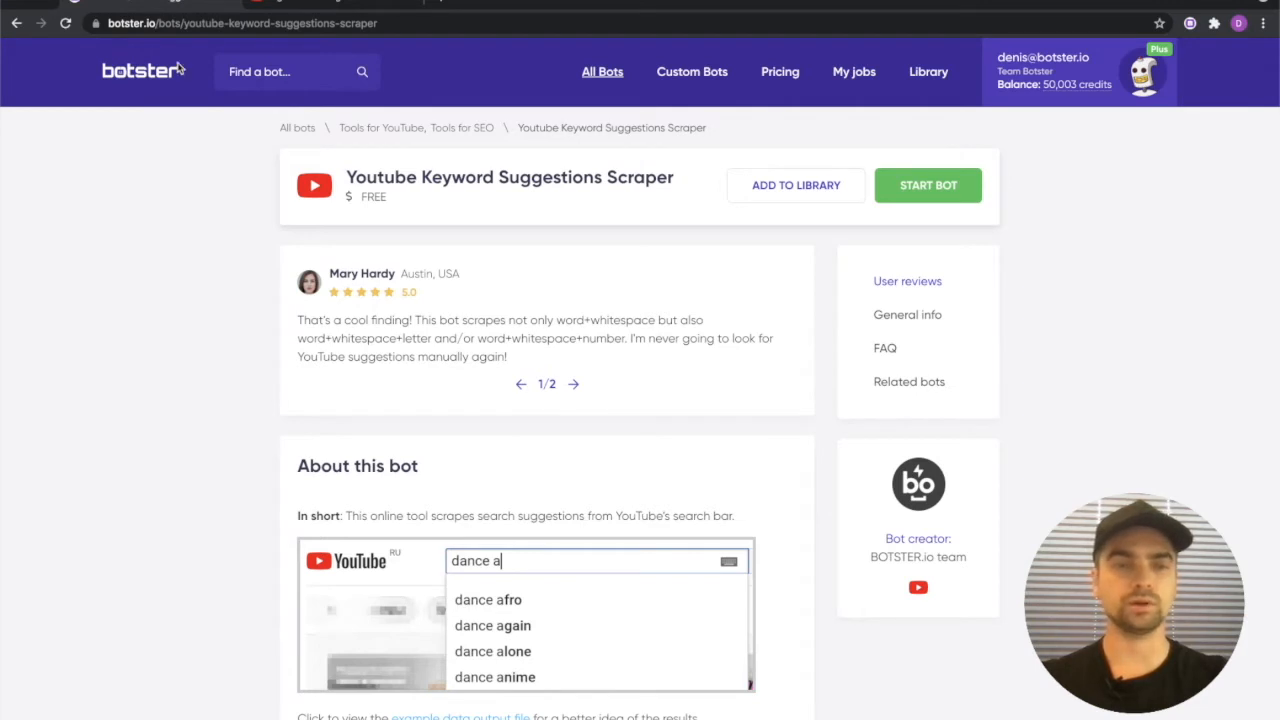
{"action": "mouse_move", "coordinate": [184, 173]}
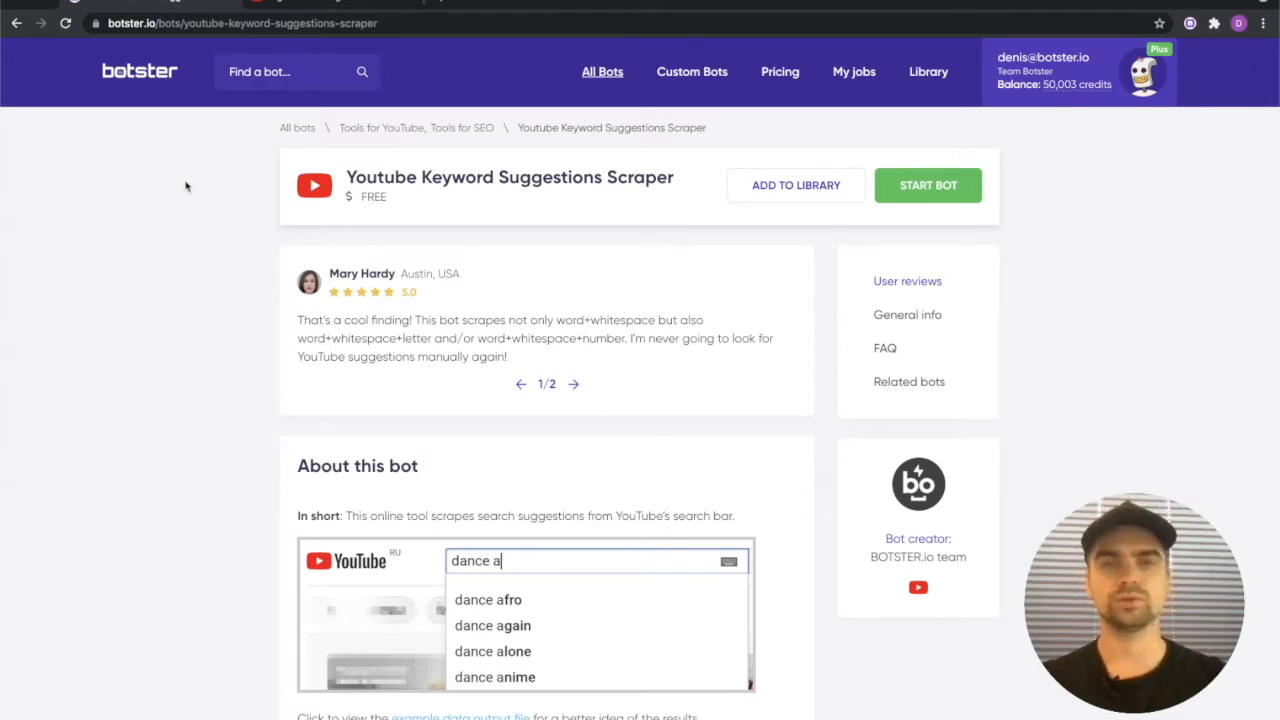
{"action": "scroll", "scroll_direction": "down", "scroll_amount": 3}
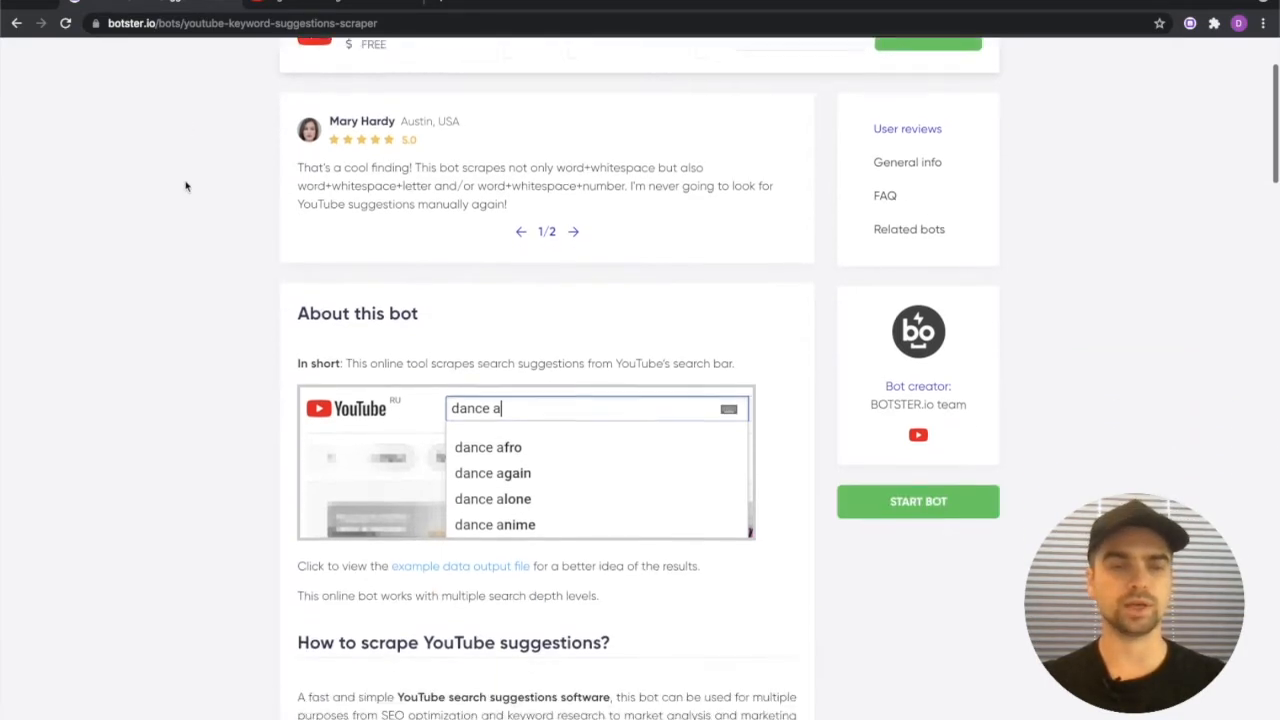
{"action": "scroll", "scroll_direction": "up", "scroll_amount": 3}
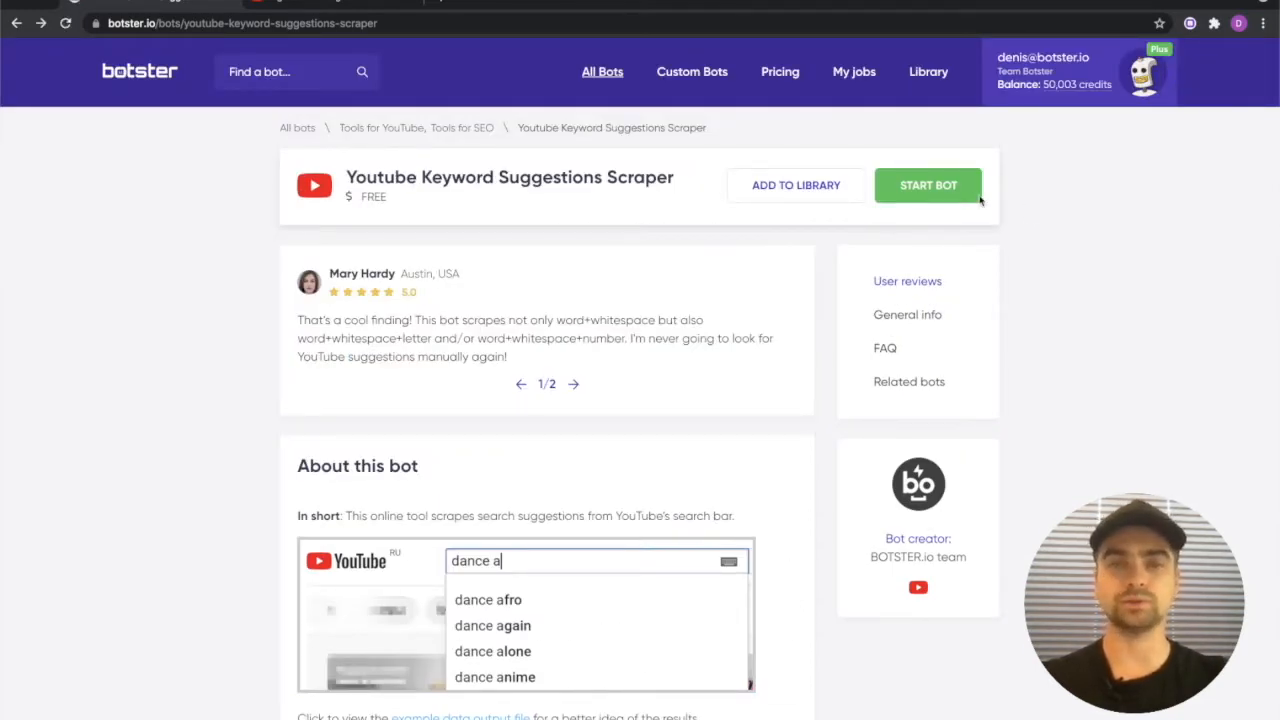
Open the scraper's start form and name the job 'Youtube scrape test'
{"action": "left_click", "coordinate": [927, 185]}
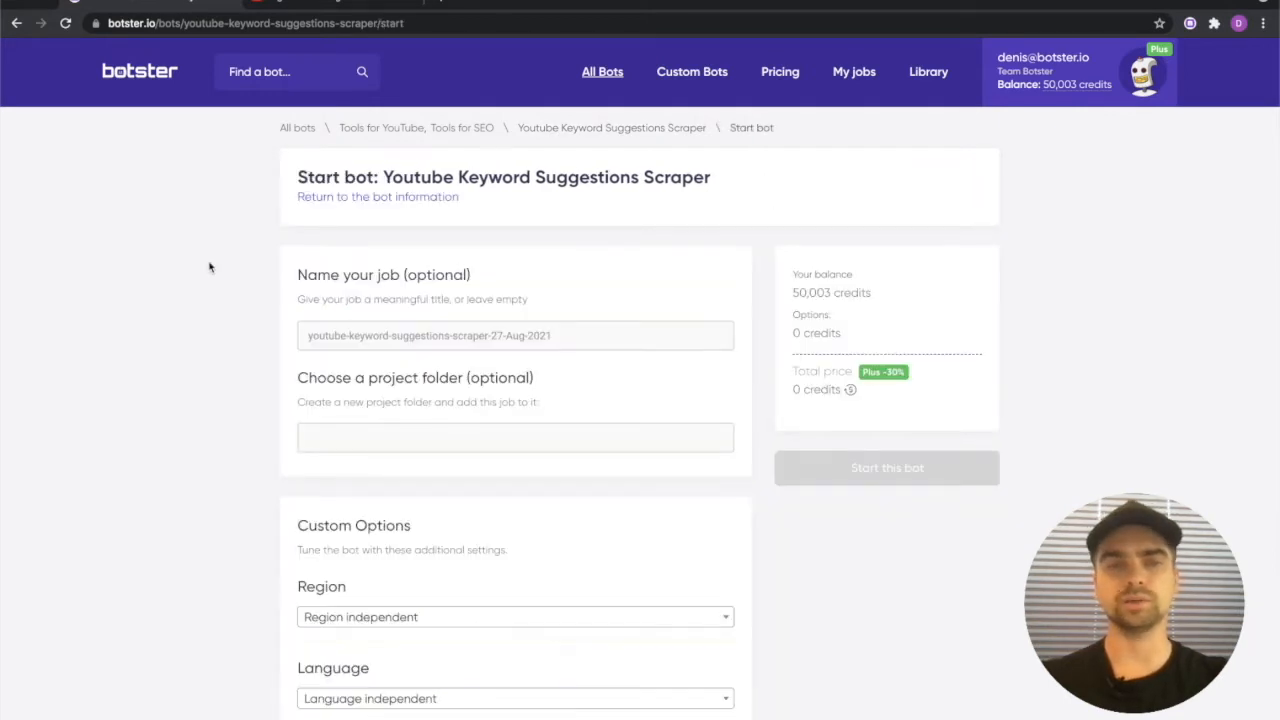
{"action": "scroll", "scroll_direction": "down", "scroll_amount": 3}
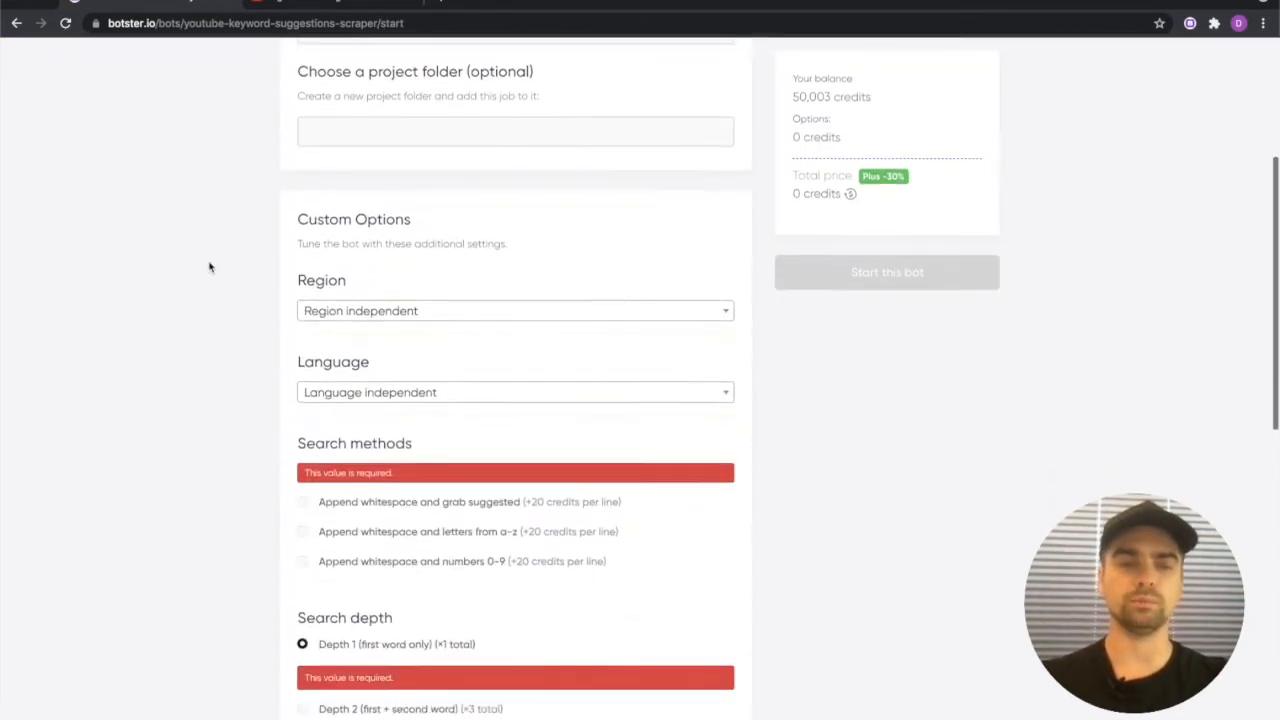
{"action": "scroll", "scroll_direction": "down", "scroll_amount": 3}
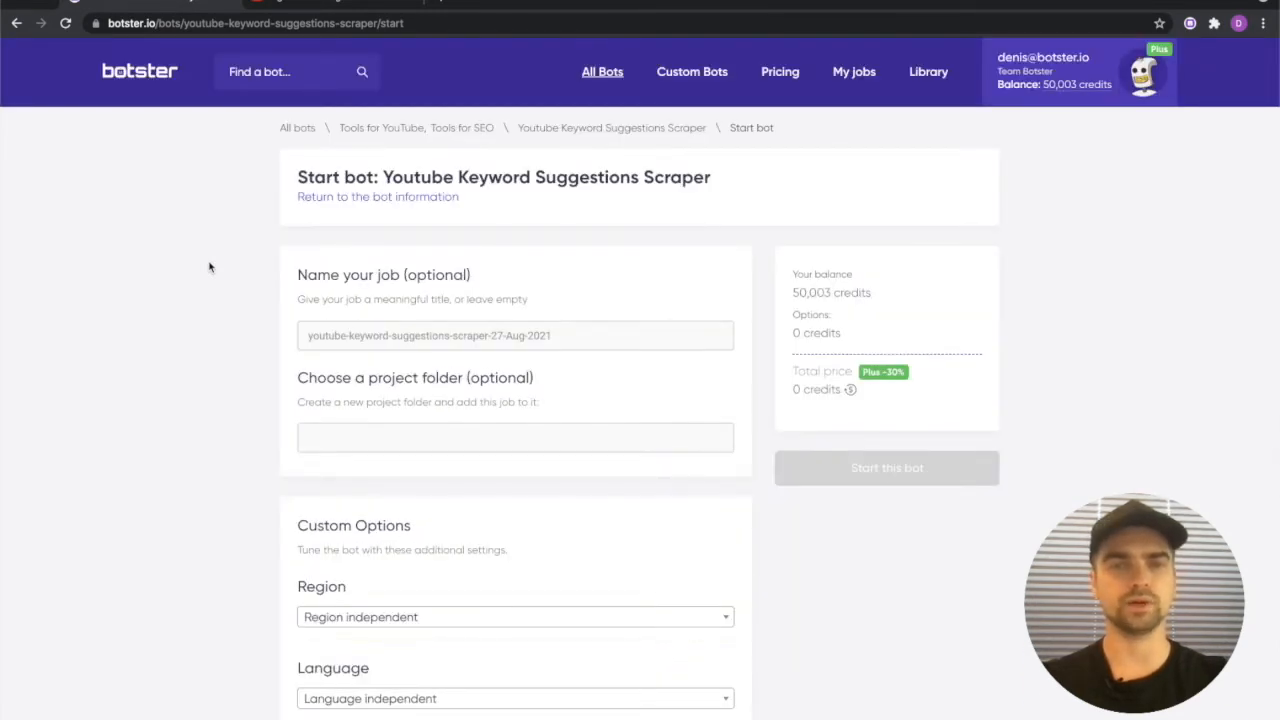
{"action": "left_click", "coordinate": [515, 335]}
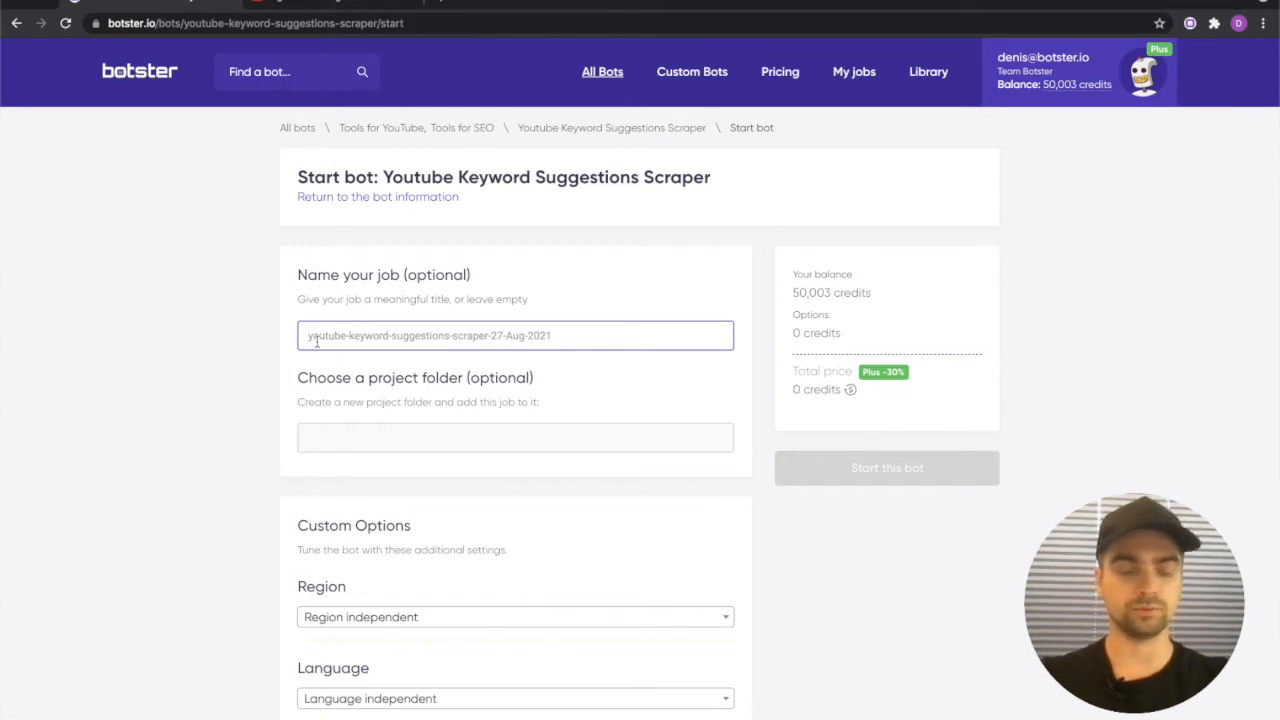
{"action": "type", "text": "Youtube s"}
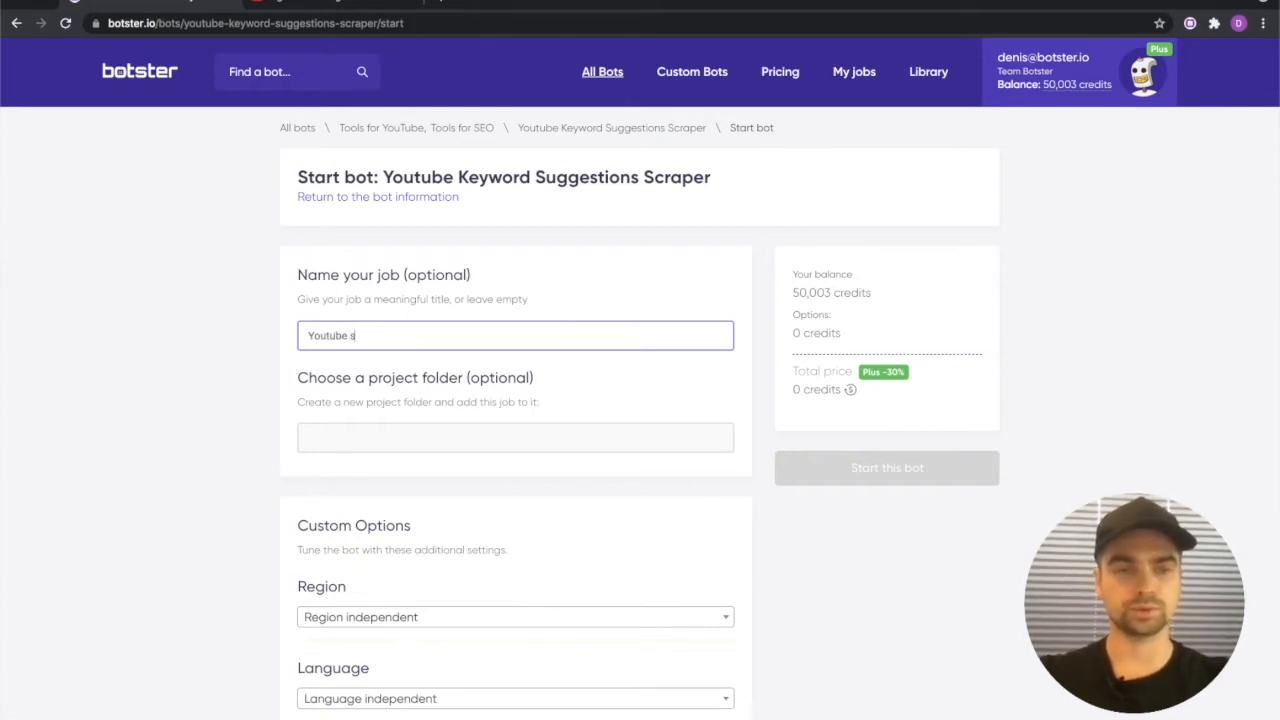
Set the region to 'United States, US' and the language to English
{"action": "scroll", "scroll_direction": "down", "scroll_amount": 3}
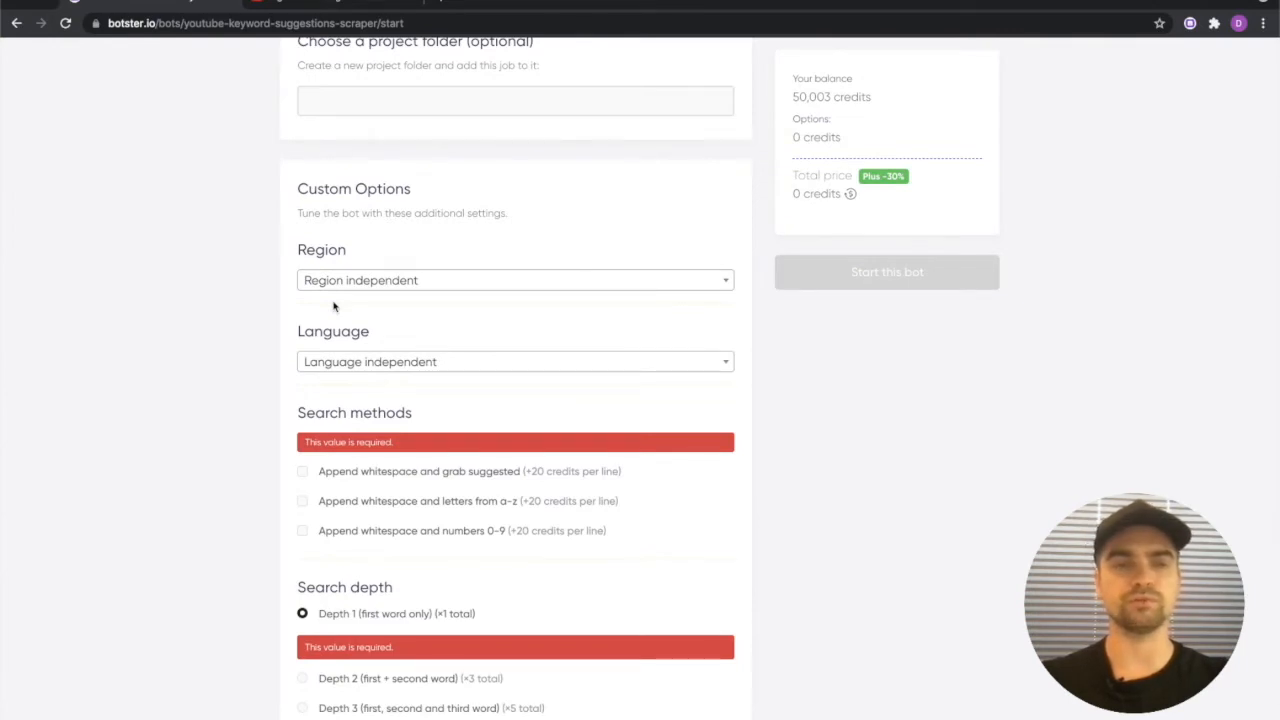
{"action": "type", "text": "us"}
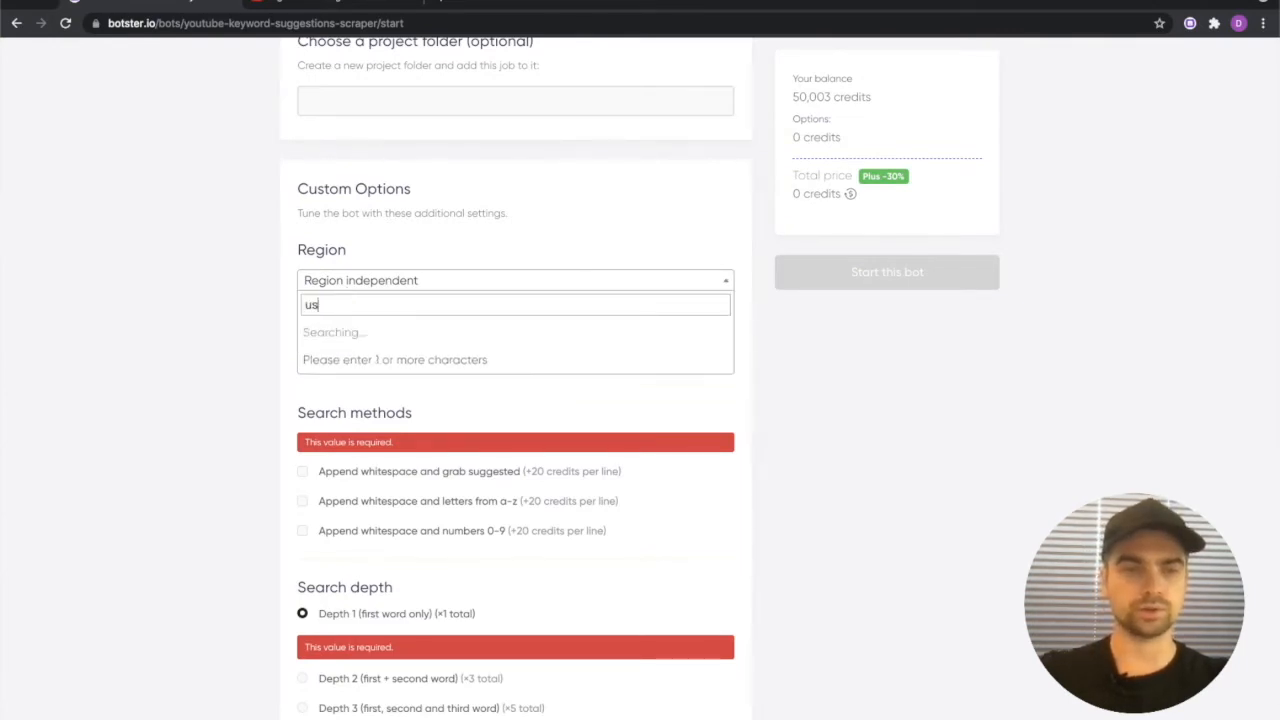
{"action": "type", "text": "nited"}
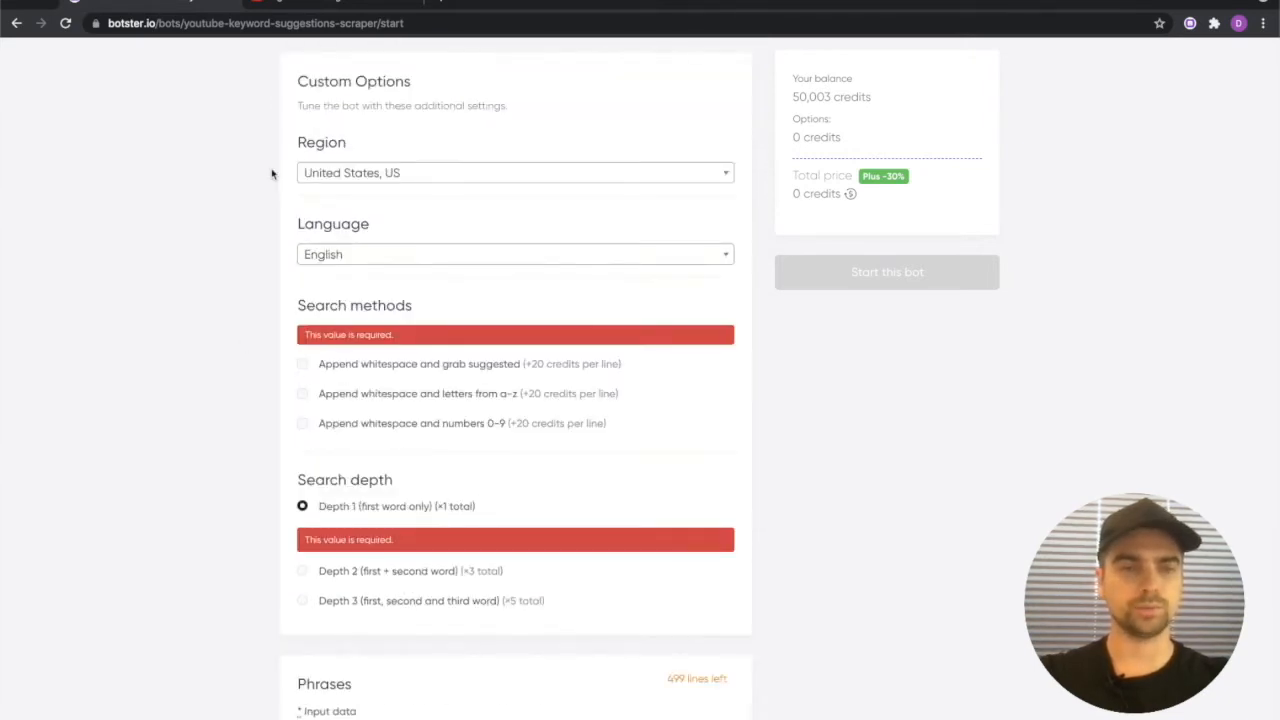
{"action": "scroll", "scroll_direction": "down", "scroll_amount": 3}
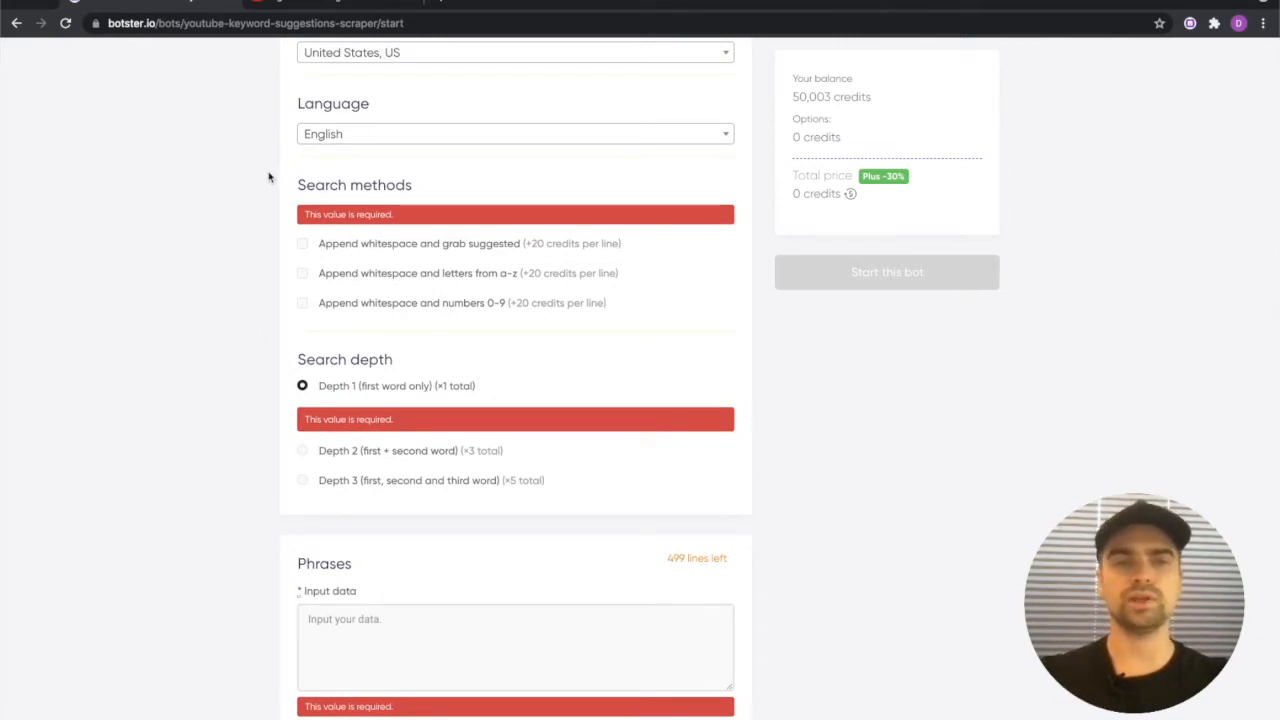
{"action": "mouse_move", "coordinate": [284, 192]}
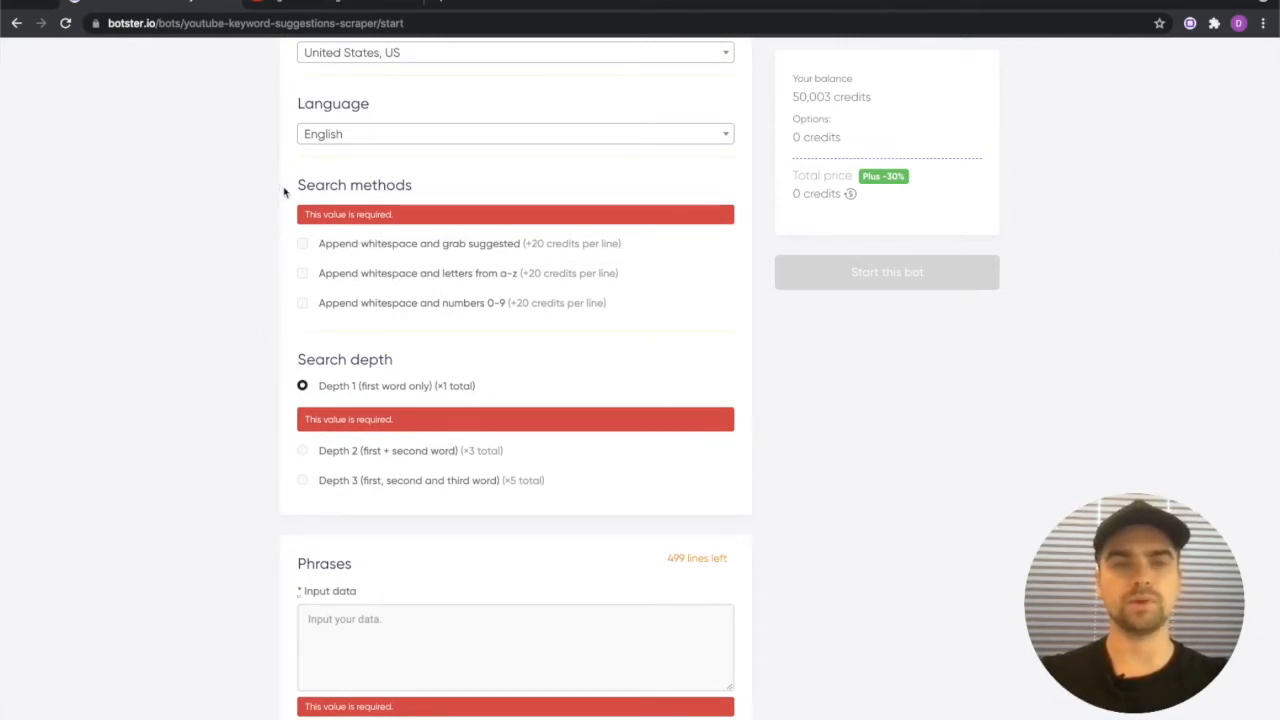
{"action": "mouse_move", "coordinate": [263, 253]}
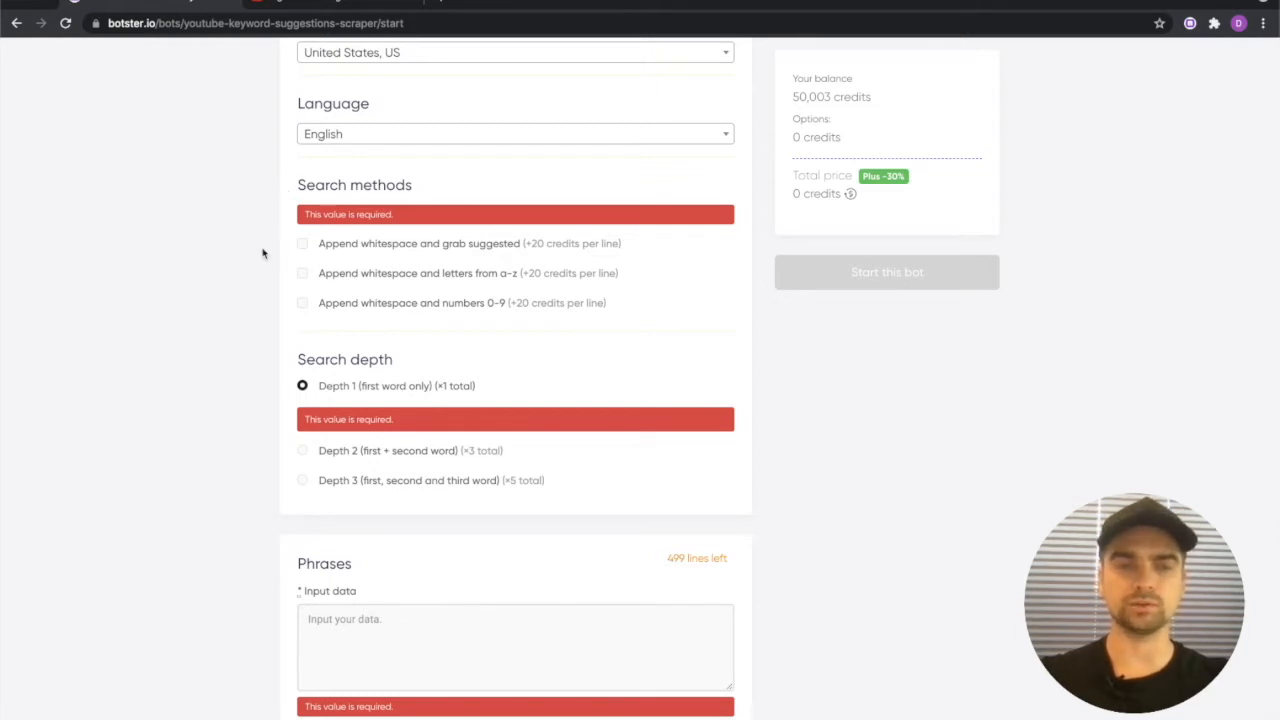
{"action": "mouse_move", "coordinate": [417, 283]}
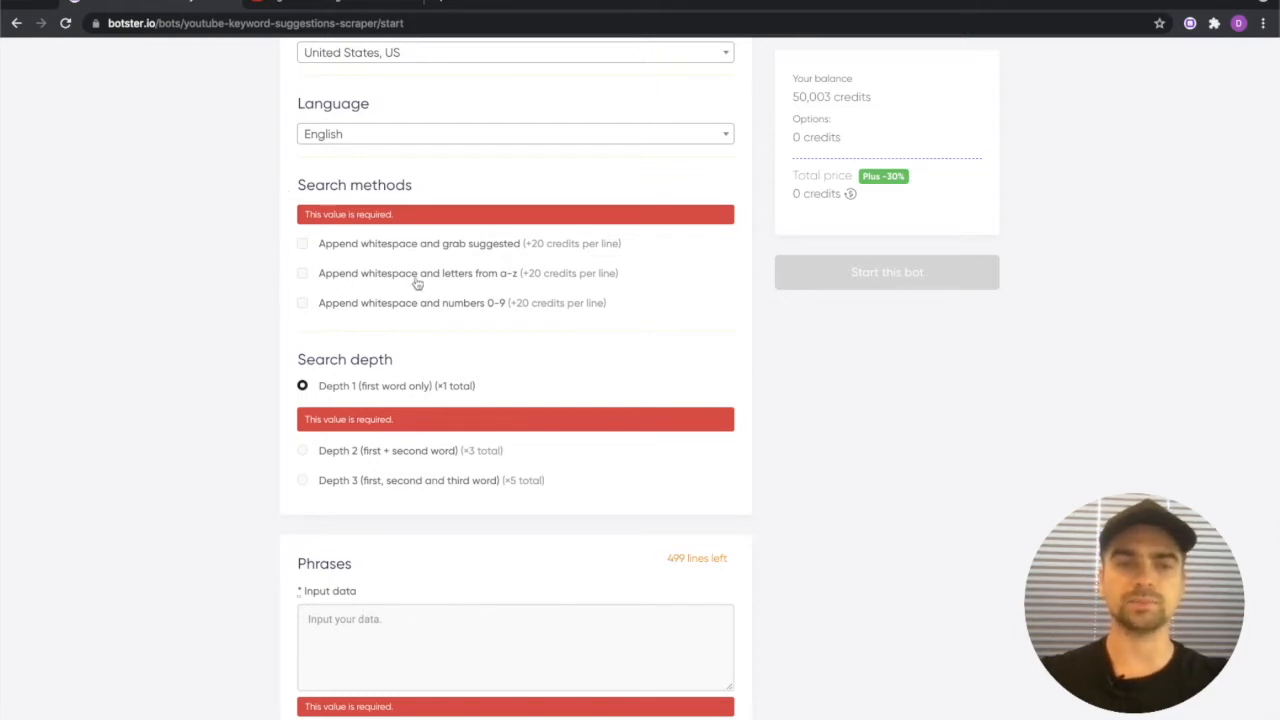
{"action": "mouse_move", "coordinate": [448, 293]}
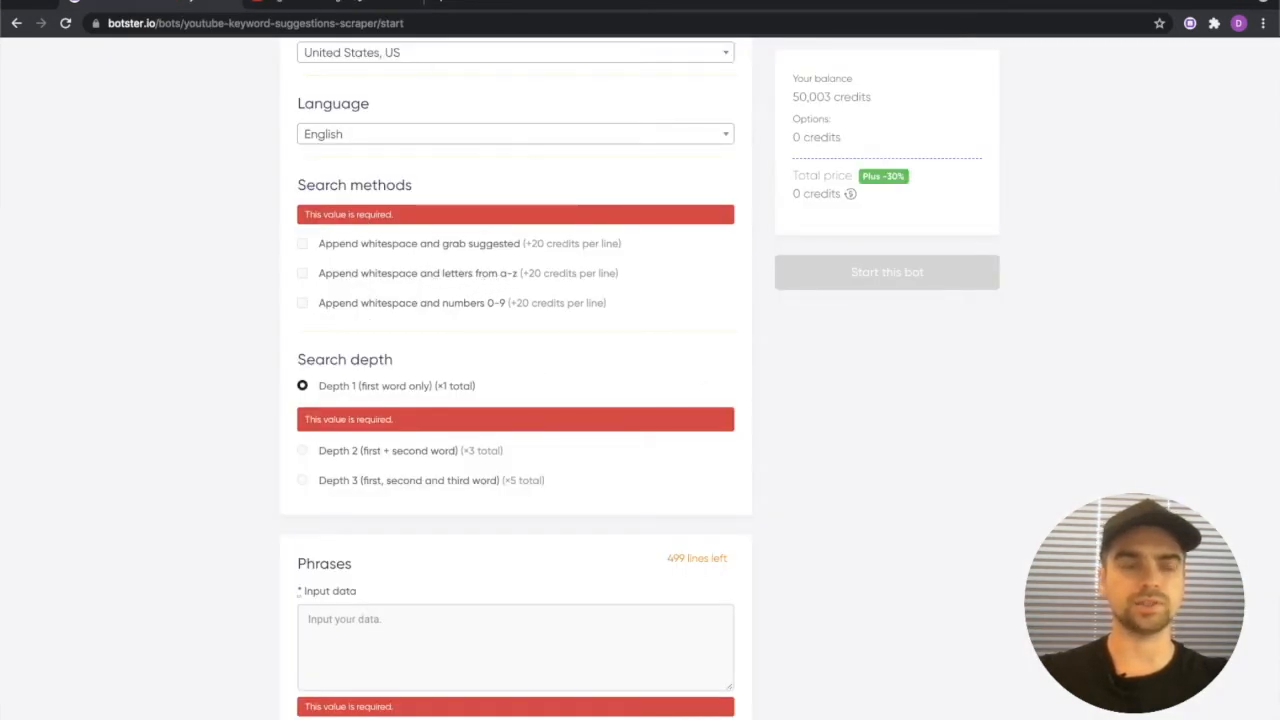
{"action": "type", "text": "digital marketing a"}
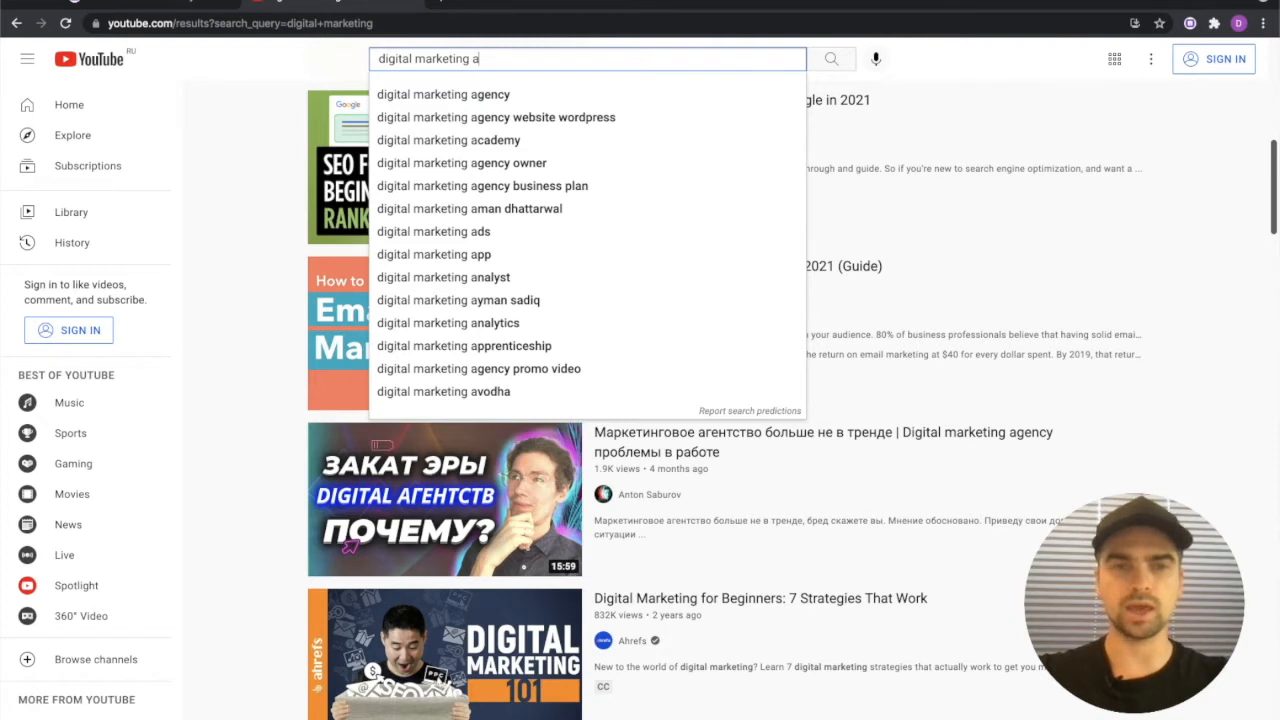
{"action": "type", "text": "c"}
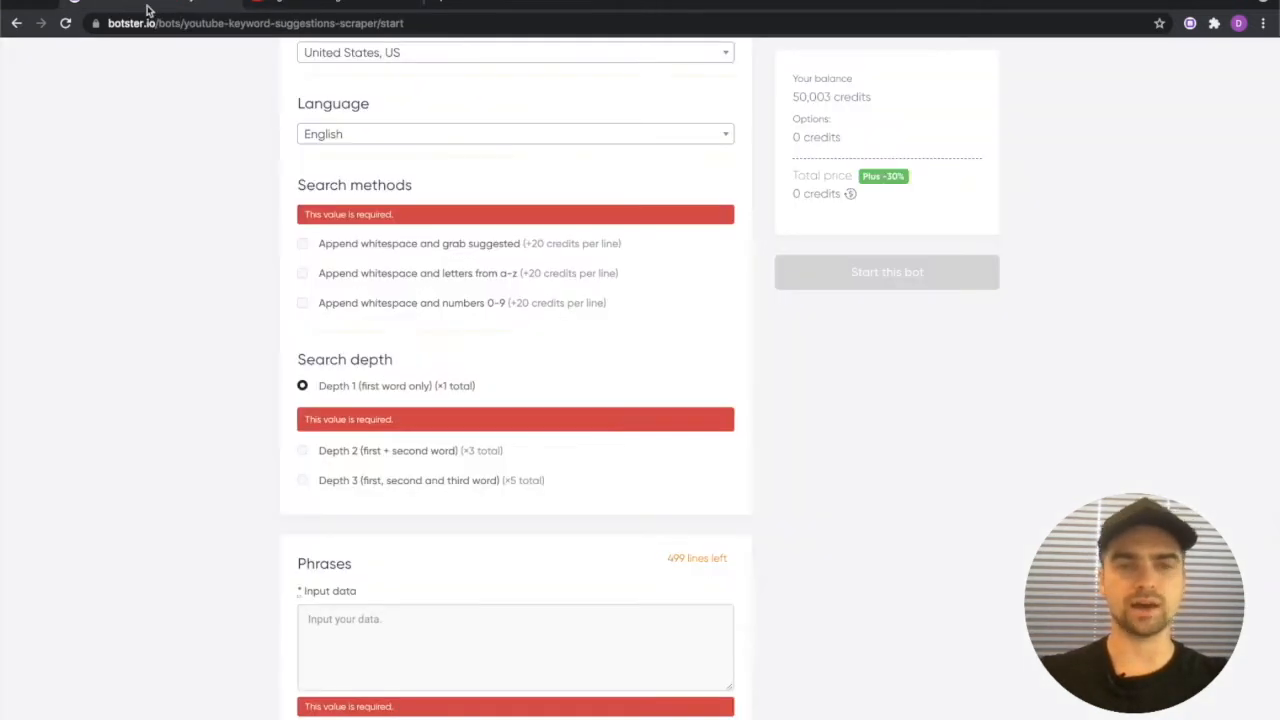
{"action": "left_click", "coordinate": [302, 242]}
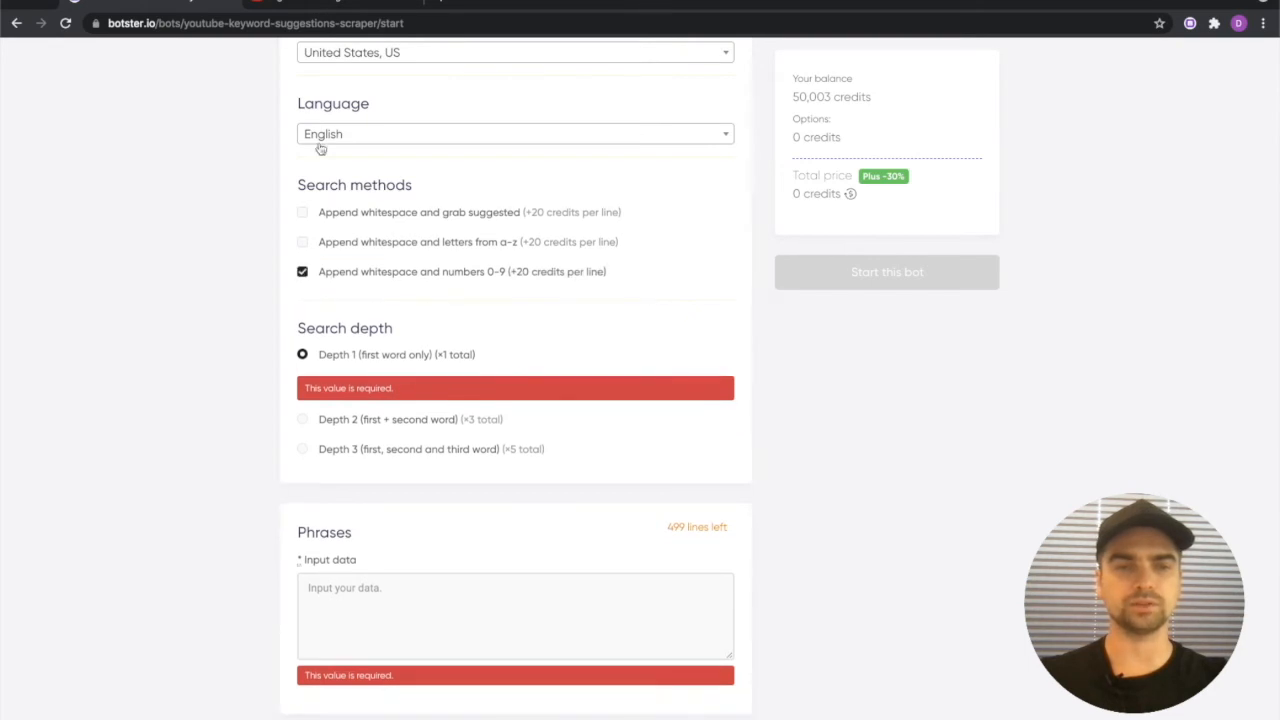
{"action": "type", "text": "digital marketing c"}
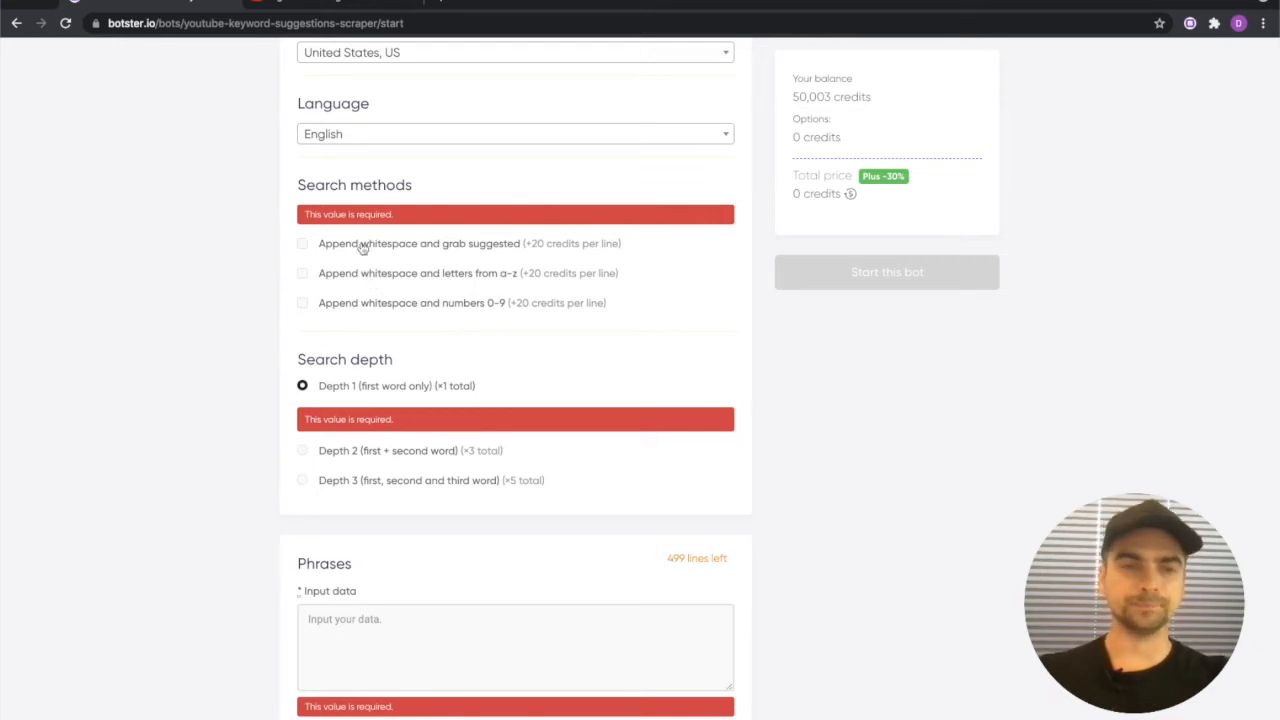
Enable 'Append whitespace and grab suggested' and type 'digital marketing course' into YouTube search
{"action": "left_click", "coordinate": [302, 243]}
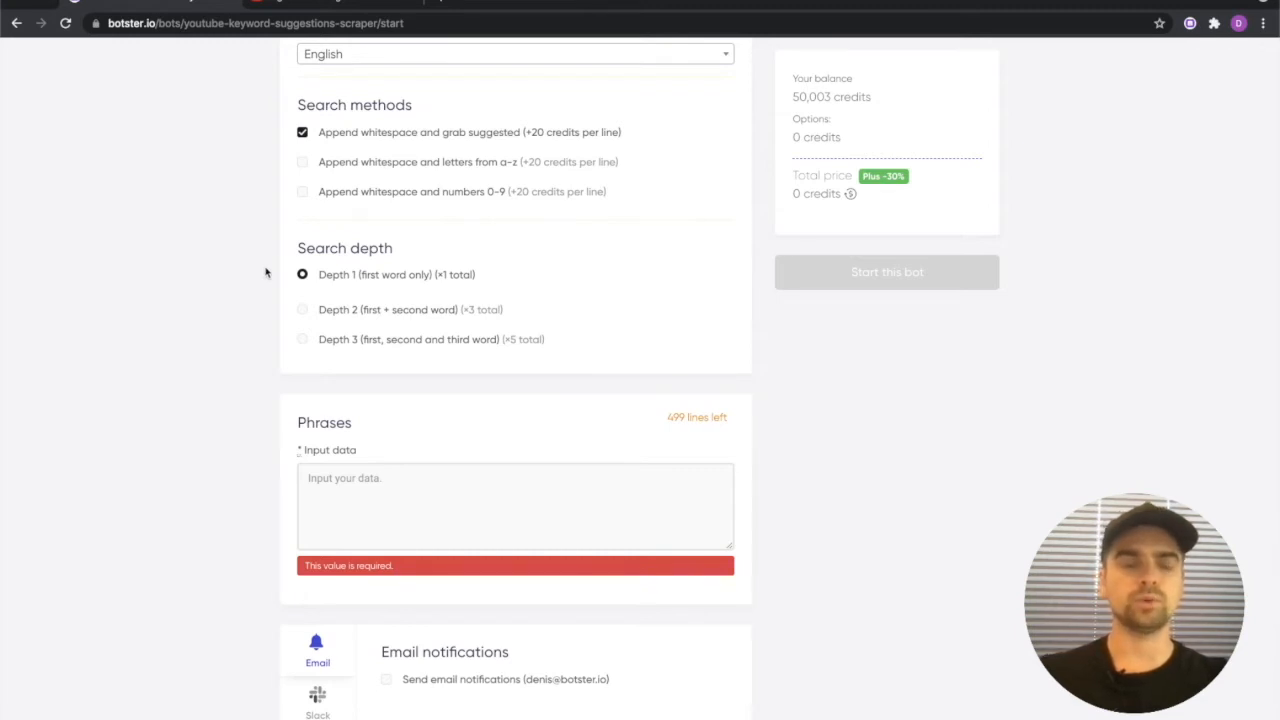
{"action": "mouse_move", "coordinate": [375, 294]}
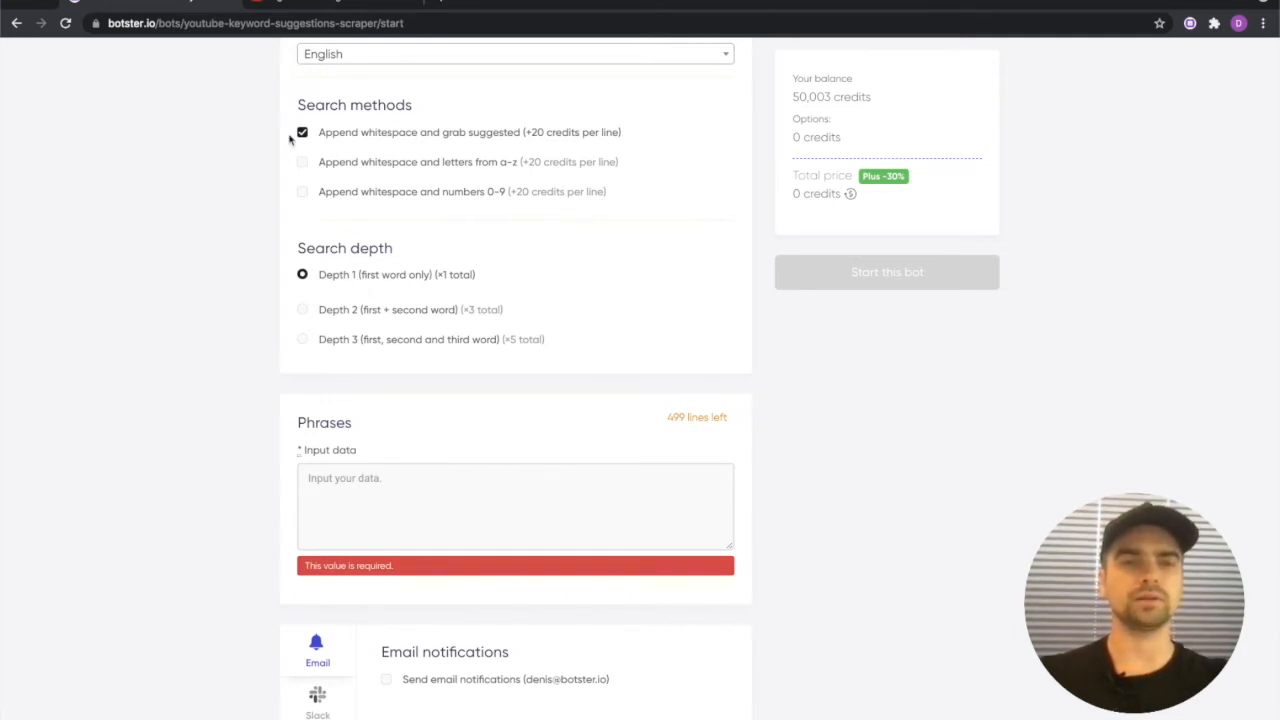
{"action": "mouse_move", "coordinate": [341, 206]}
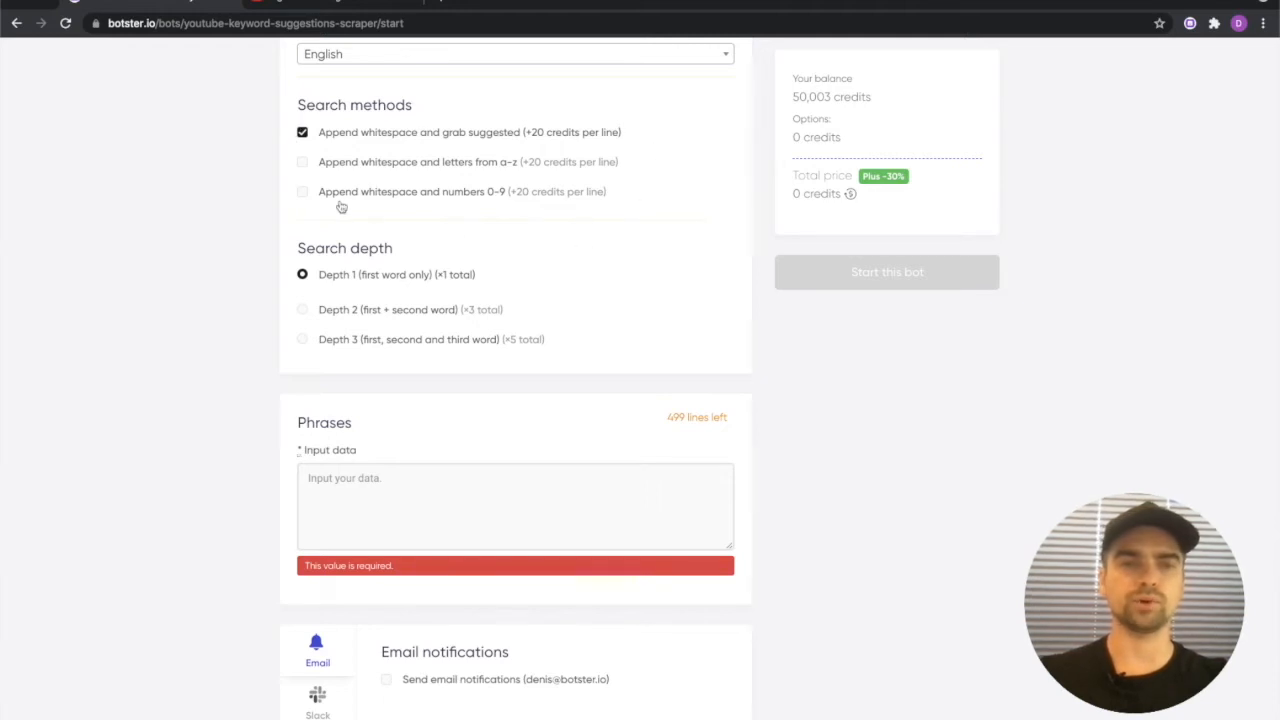
{"action": "mouse_move", "coordinate": [308, 120]}
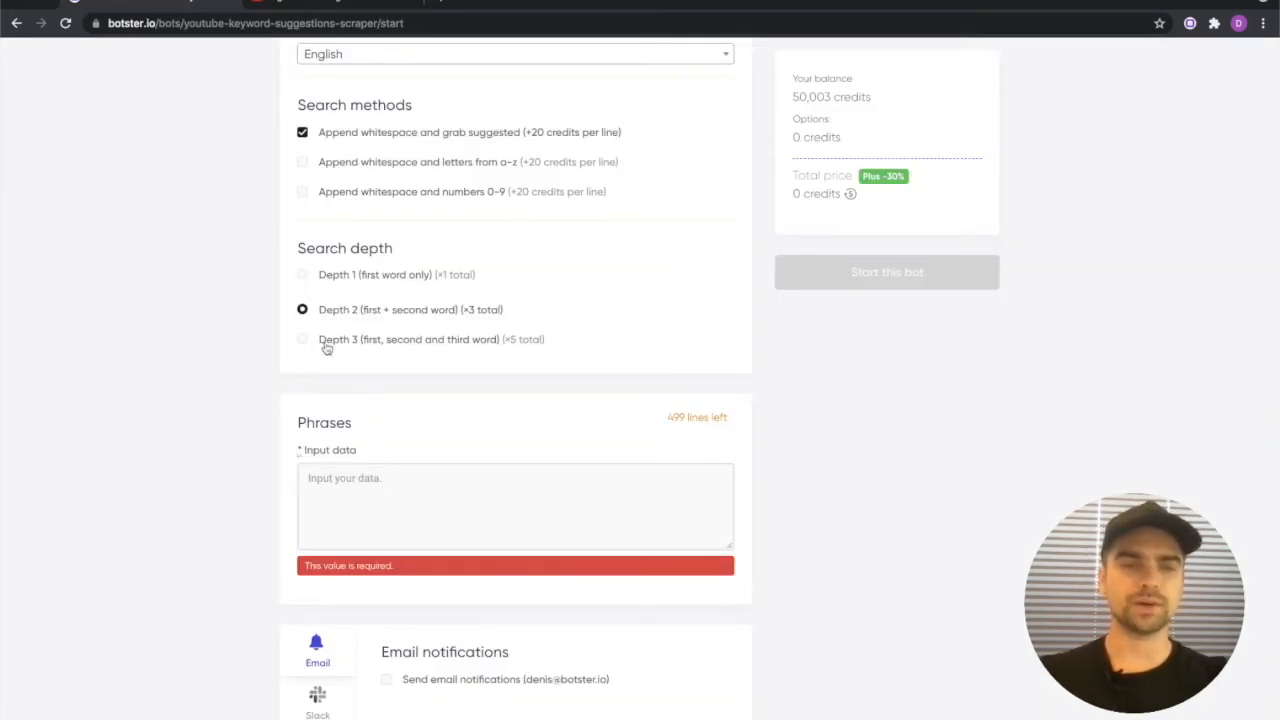
{"action": "type", "text": "digital marketing course in hindi"}
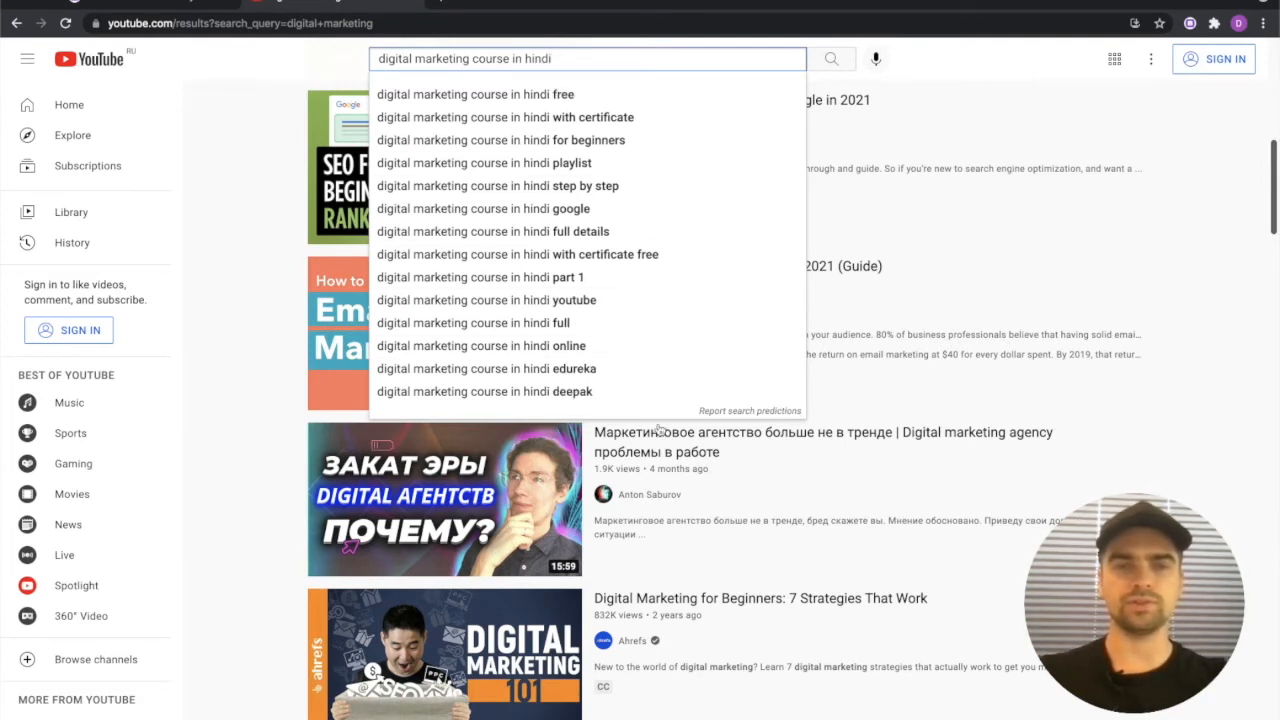
Switch back to the Botster keyword scraper setup form
{"action": "left_click", "coordinate": [250, 23]}
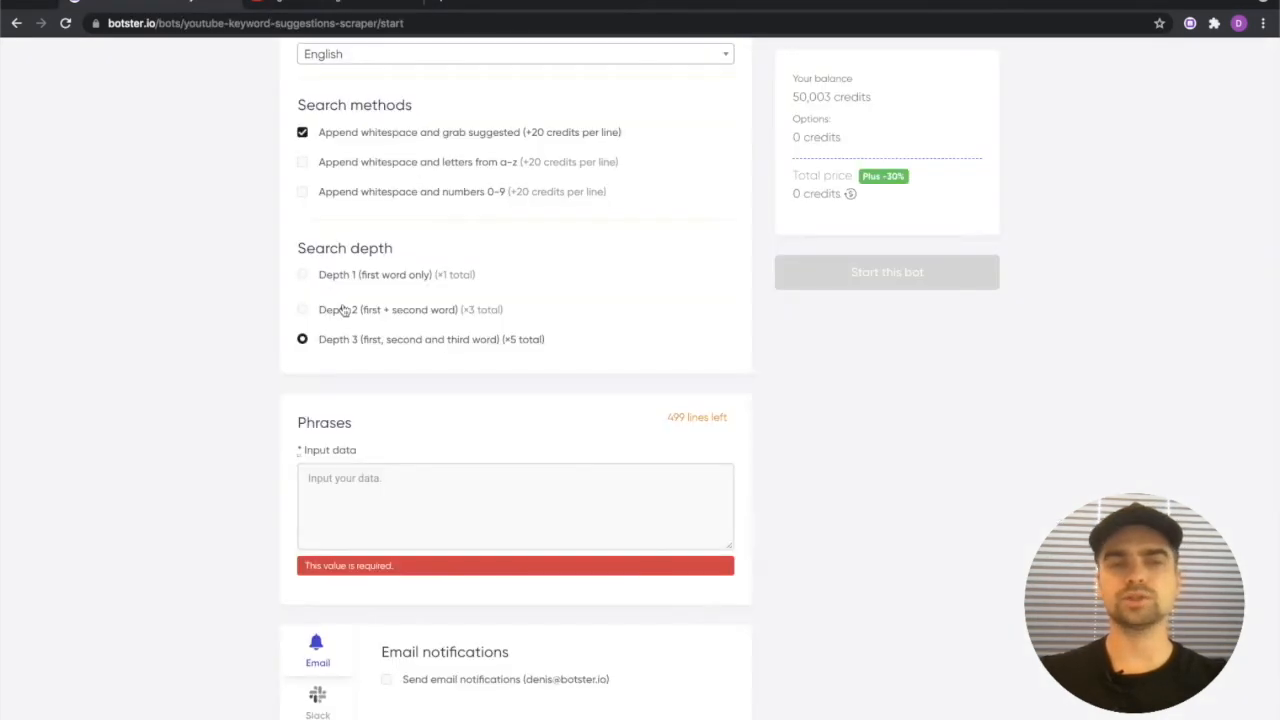
Choose 'Depth 1 (first word only)' as the search depth
{"action": "left_click", "coordinate": [302, 274]}
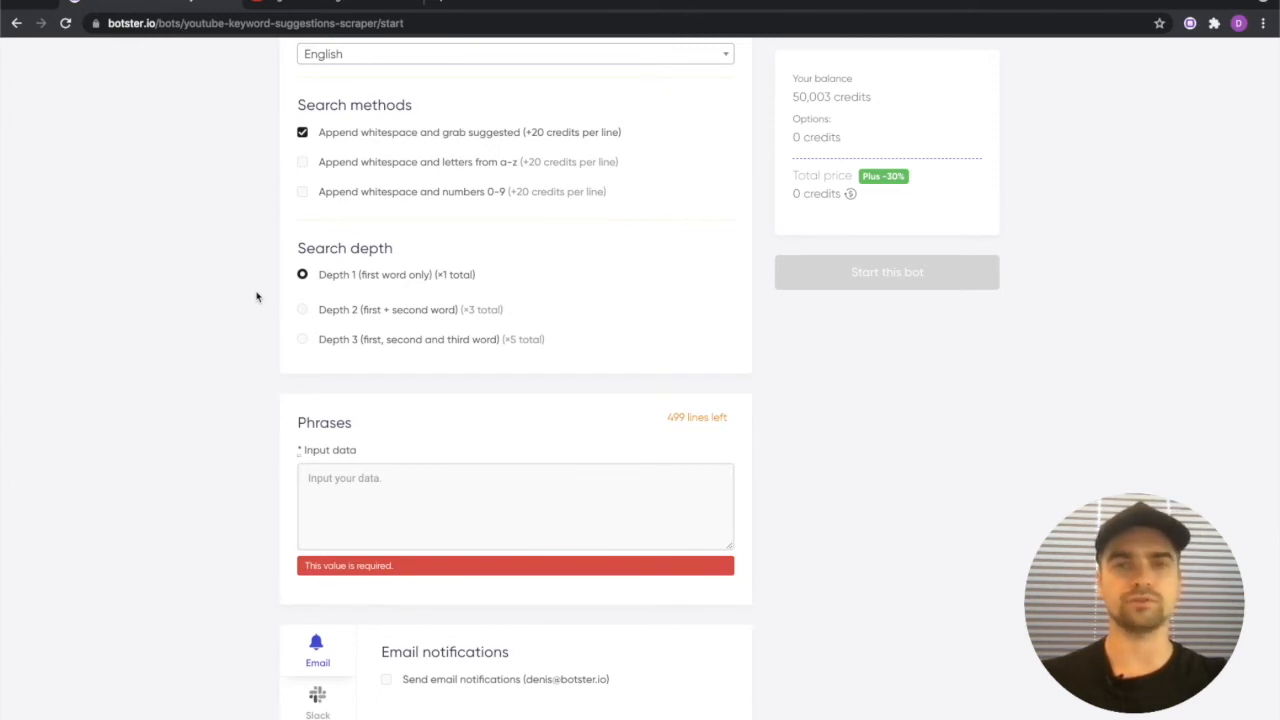
{"action": "scroll", "scroll_direction": "down", "scroll_amount": 3}
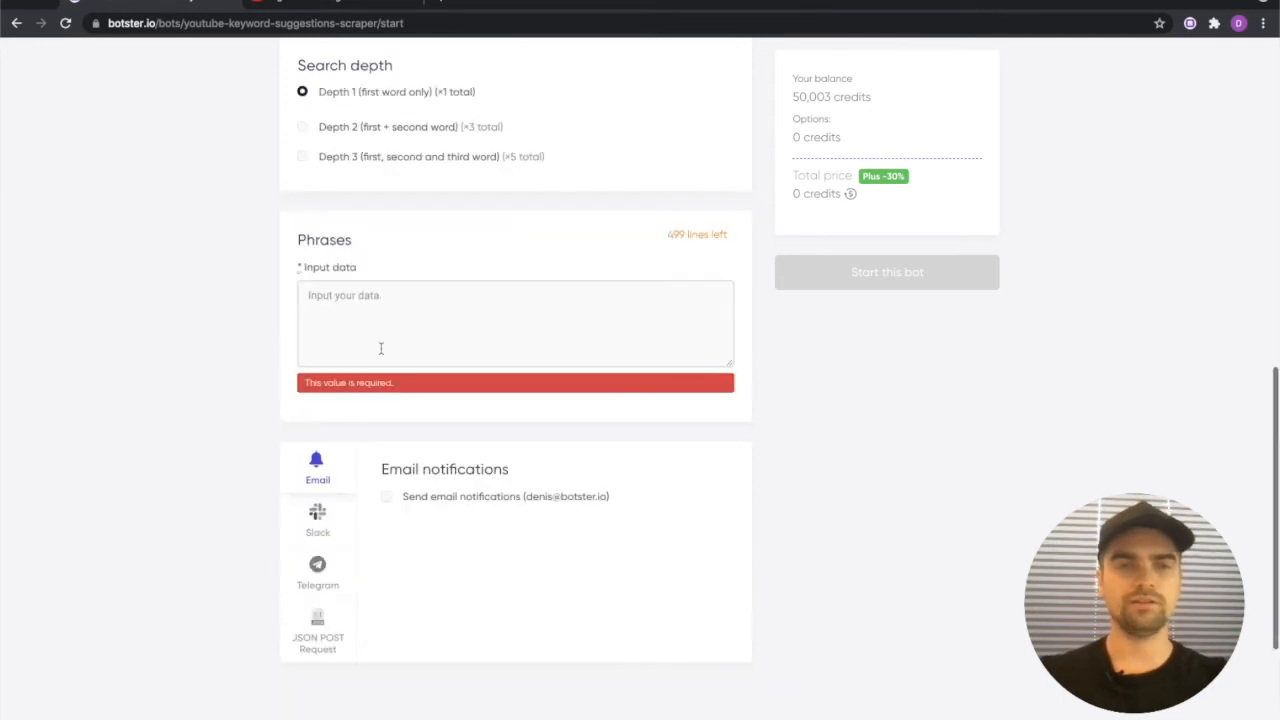
Enter 'digital marketing' and 'seo tutorial' as phrases, then view the Slack notification options
{"action": "left_click", "coordinate": [515, 323]}
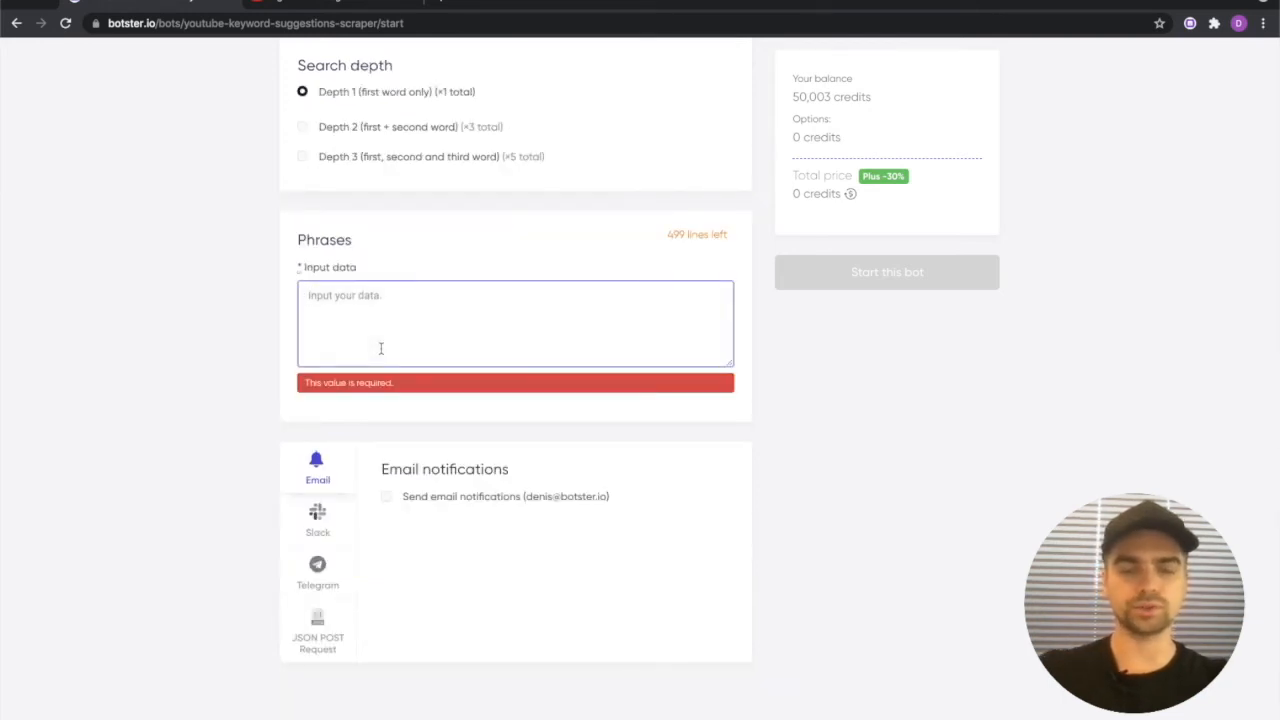
{"action": "type", "text": "digital marketing"}
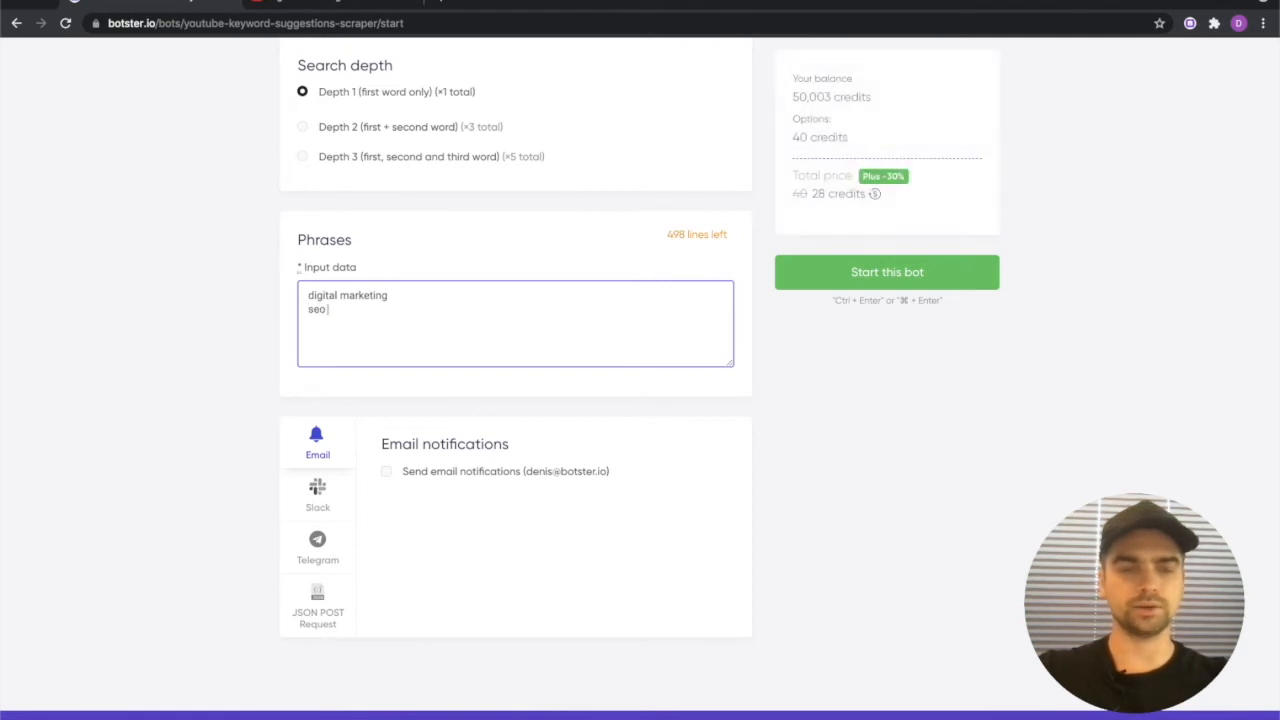
{"action": "type", "text": "tutorial"}
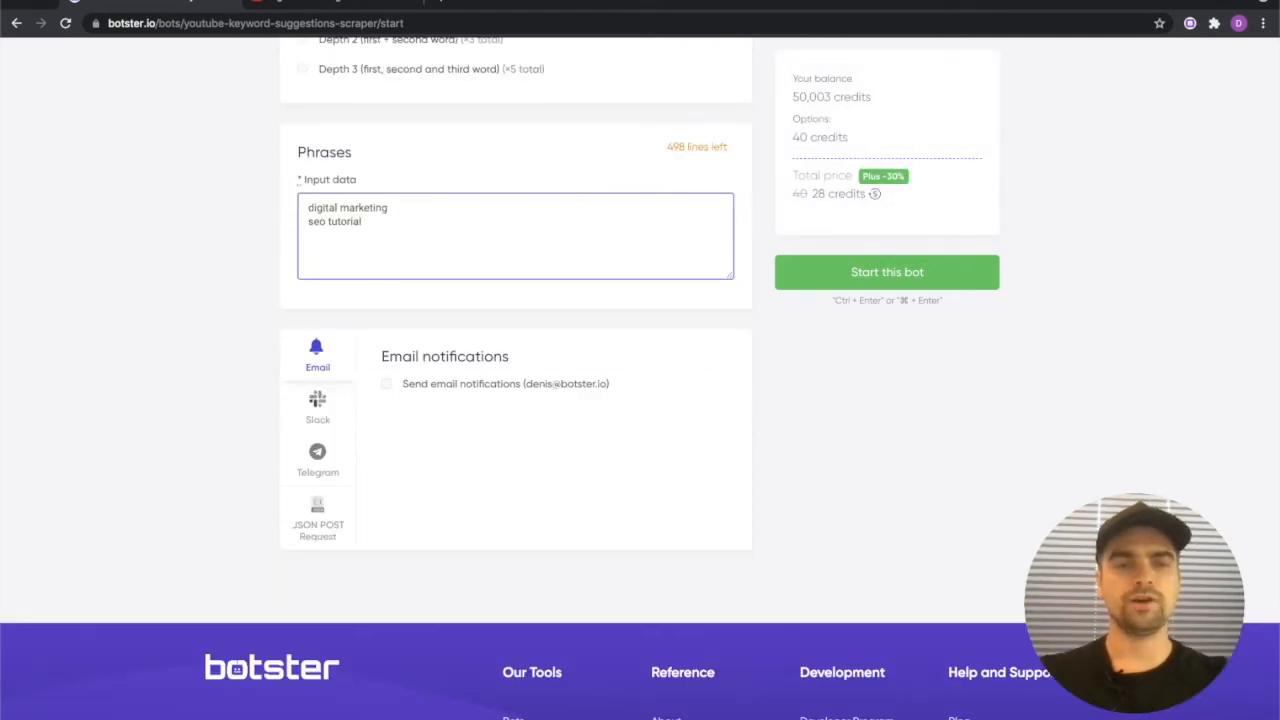
{"action": "mouse_move", "coordinate": [427, 419]}
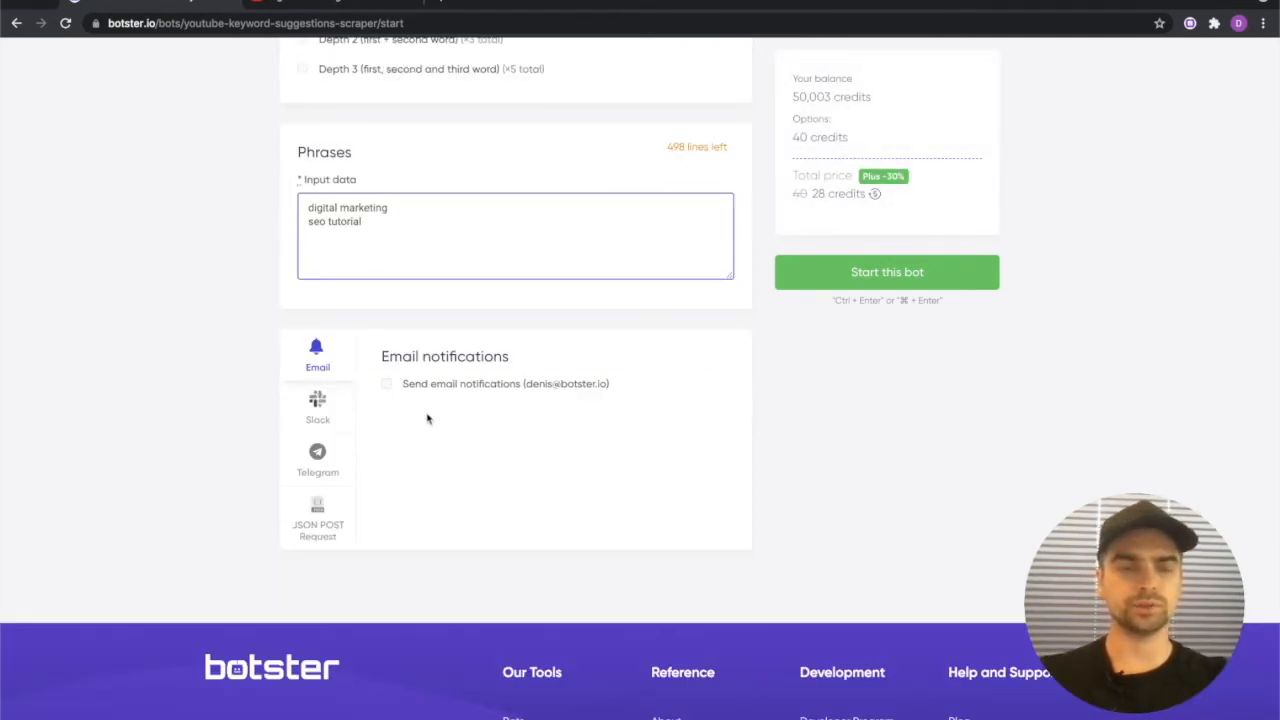
{"action": "mouse_move", "coordinate": [411, 419]}
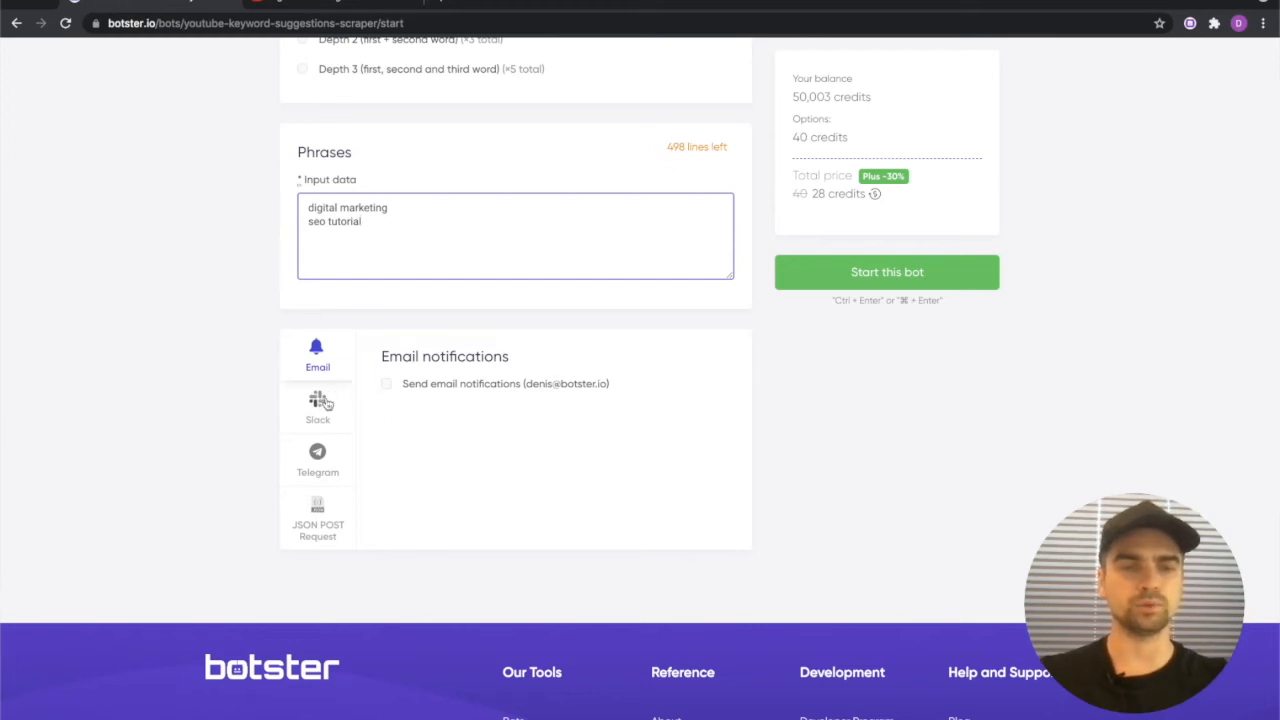
{"action": "left_click", "coordinate": [317, 405]}
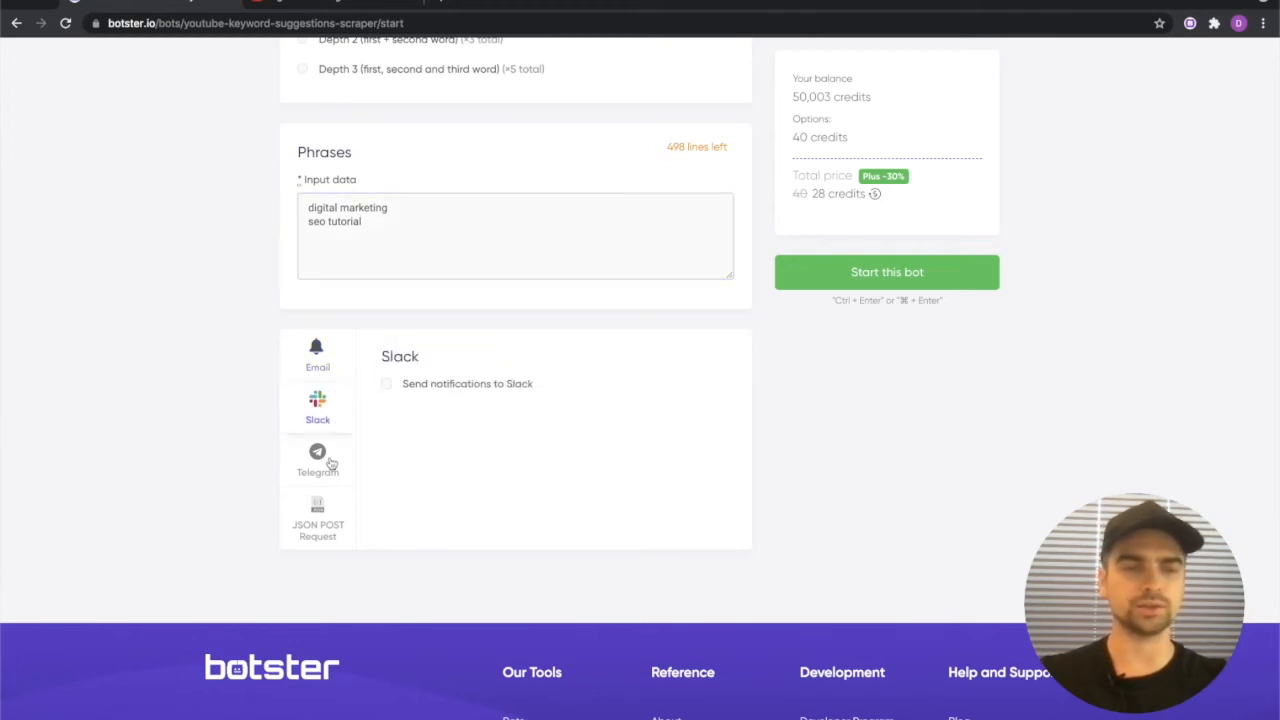
{"action": "left_click", "coordinate": [317, 460]}
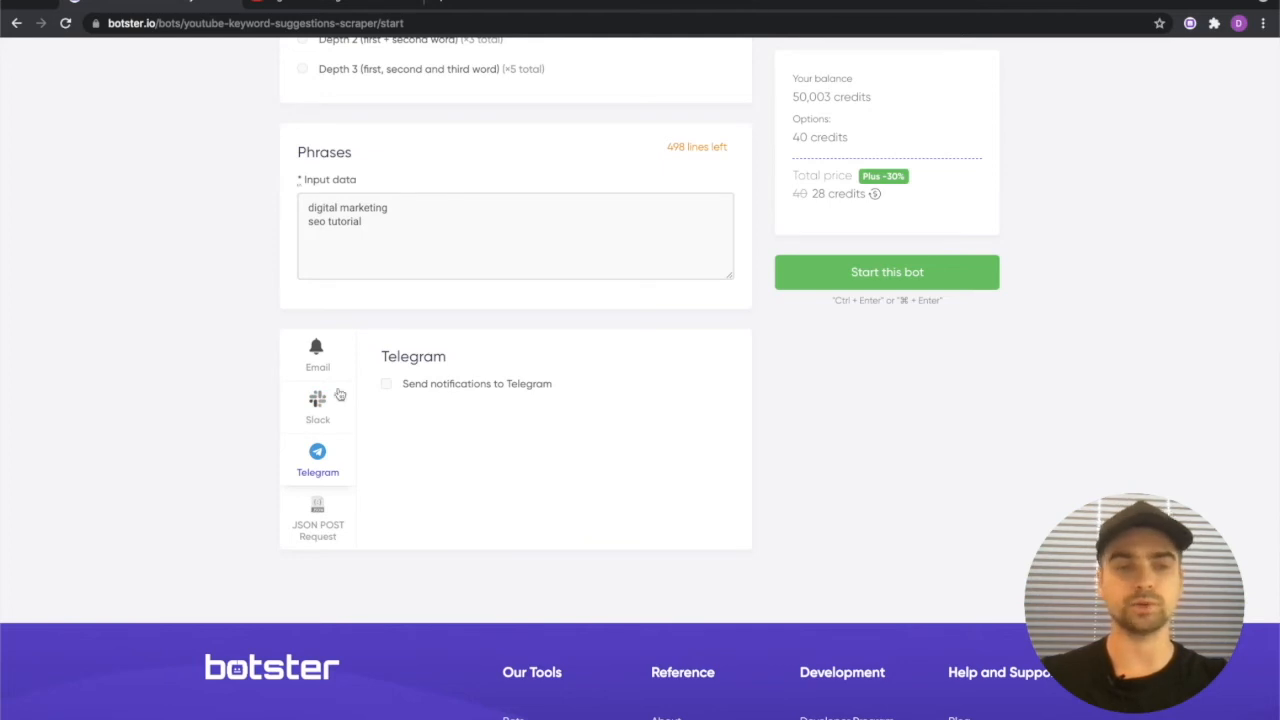
{"action": "left_click", "coordinate": [317, 515]}
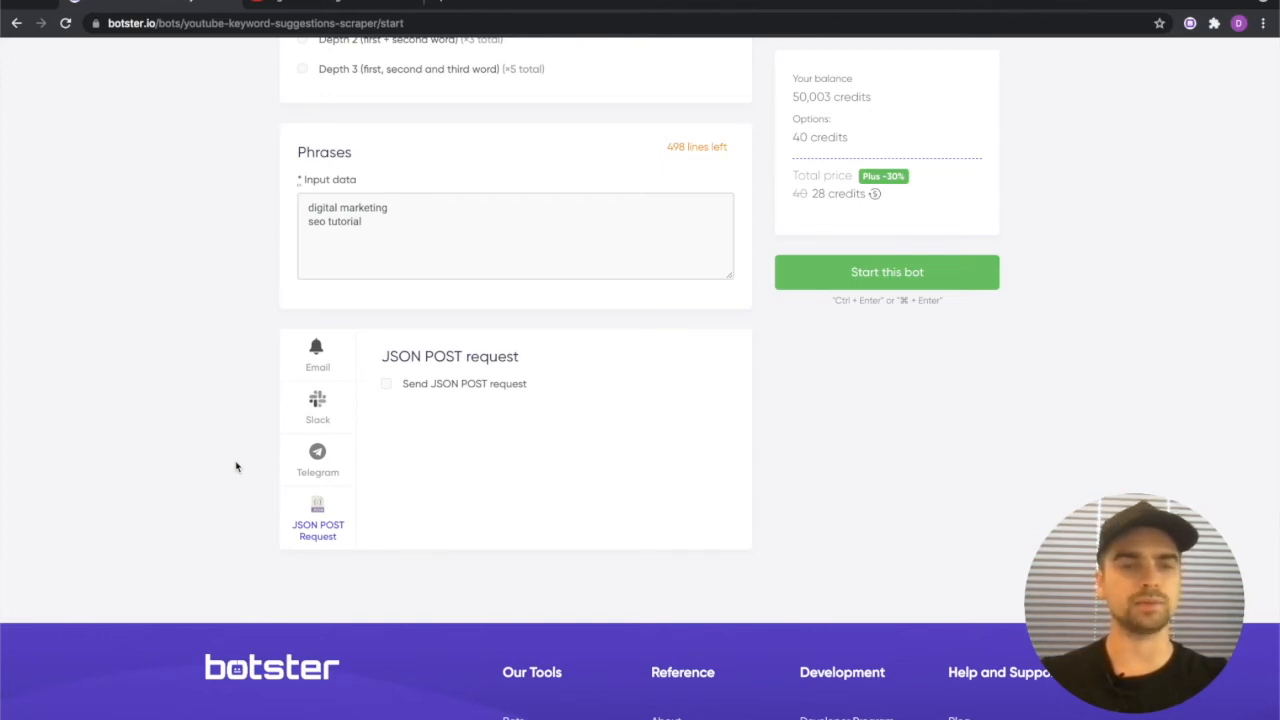
{"action": "left_click", "coordinate": [317, 355]}
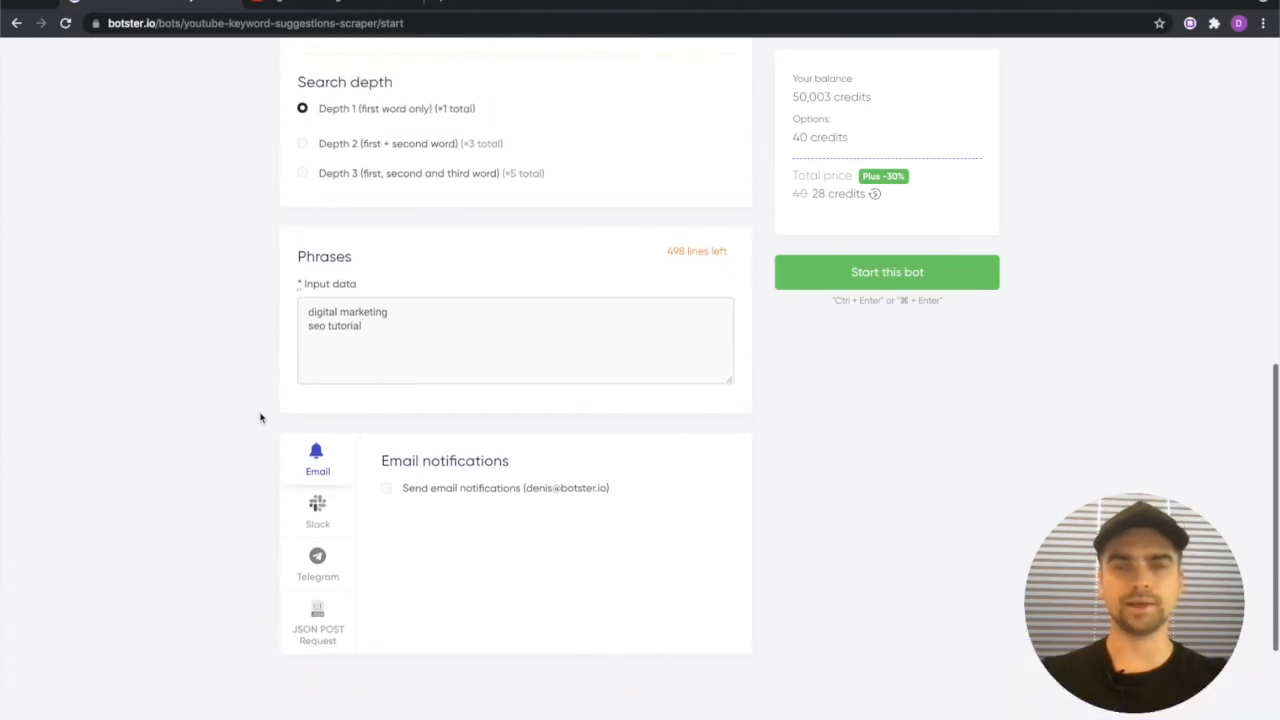
{"action": "mouse_move", "coordinate": [886, 271]}
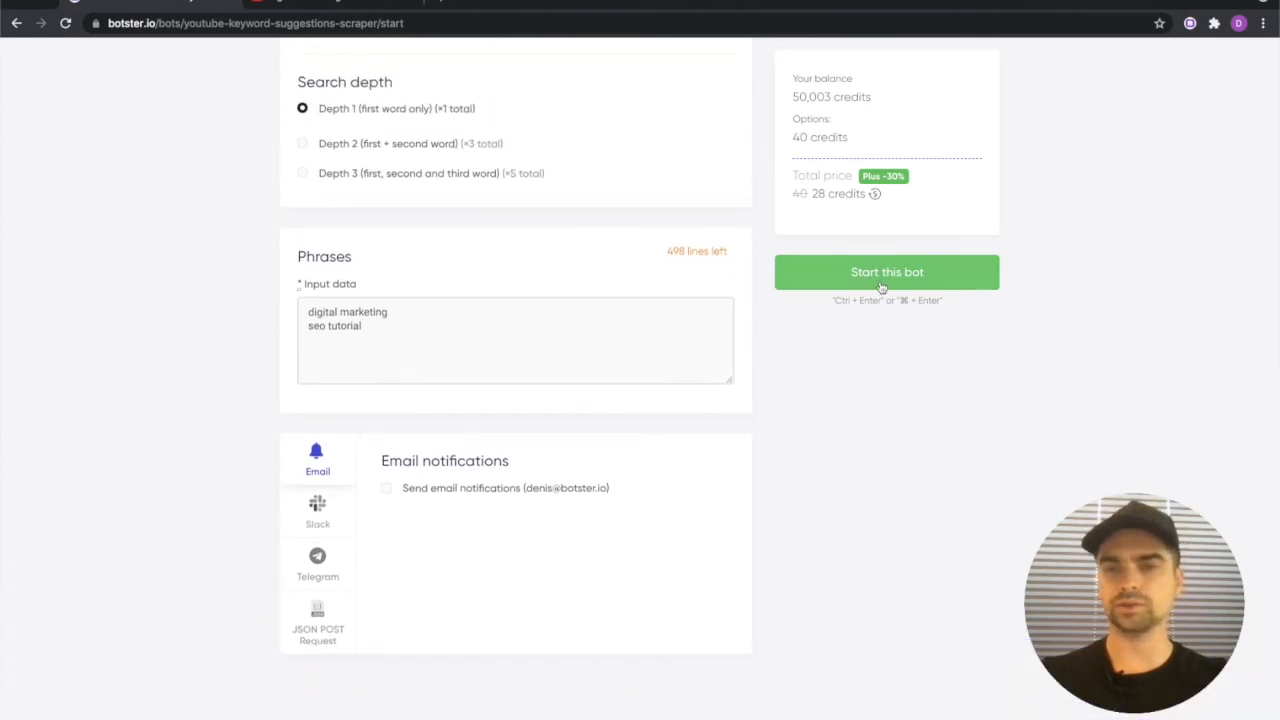
Launch the Youtube scrape test job with 'Start this bot'
{"action": "left_click", "coordinate": [886, 271]}
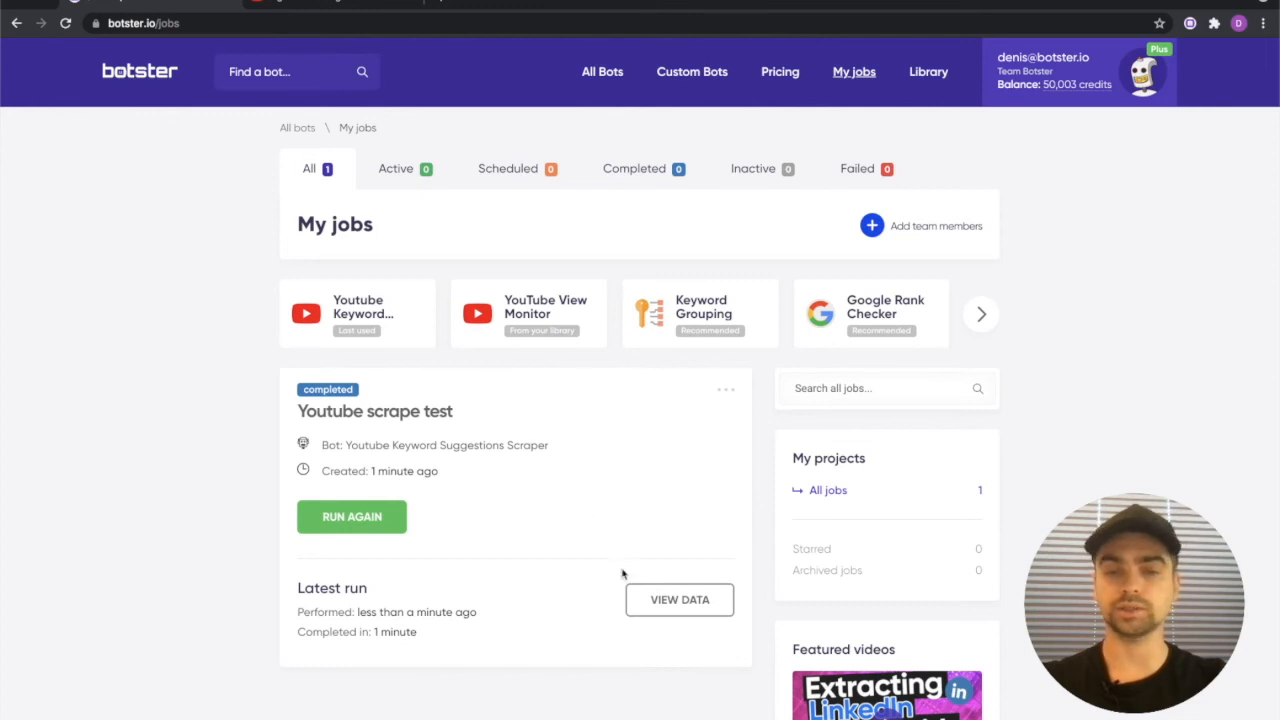
Open the Youtube scrape test results and scroll through the phrases and suggestions table
{"action": "left_click", "coordinate": [679, 599]}
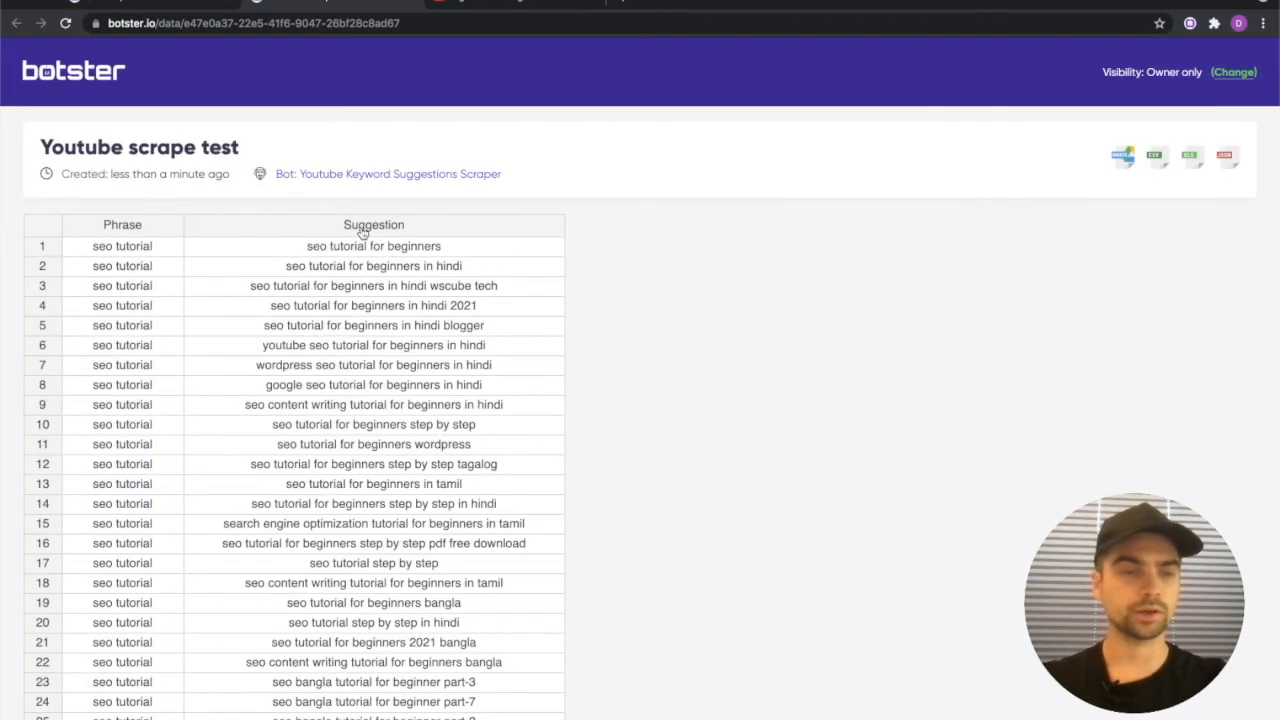
{"action": "scroll", "scroll_direction": "down", "scroll_amount": 3}
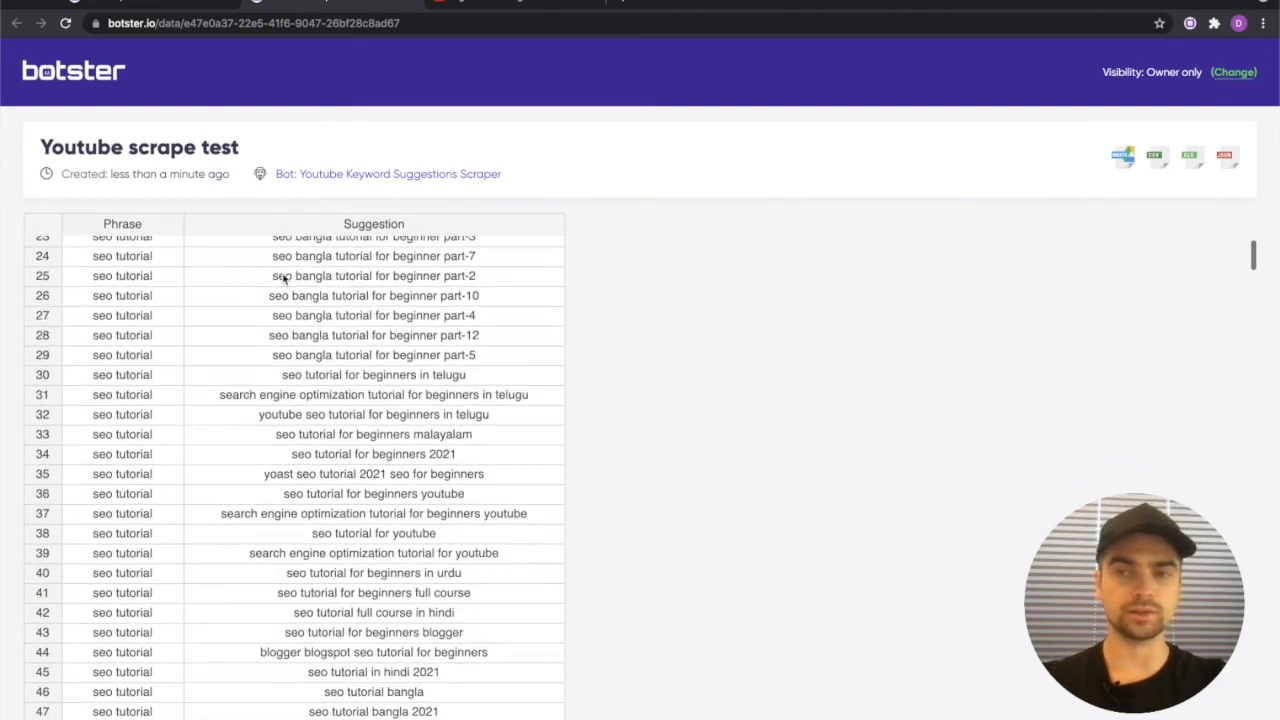
{"action": "scroll", "scroll_direction": "down", "scroll_amount": 3}
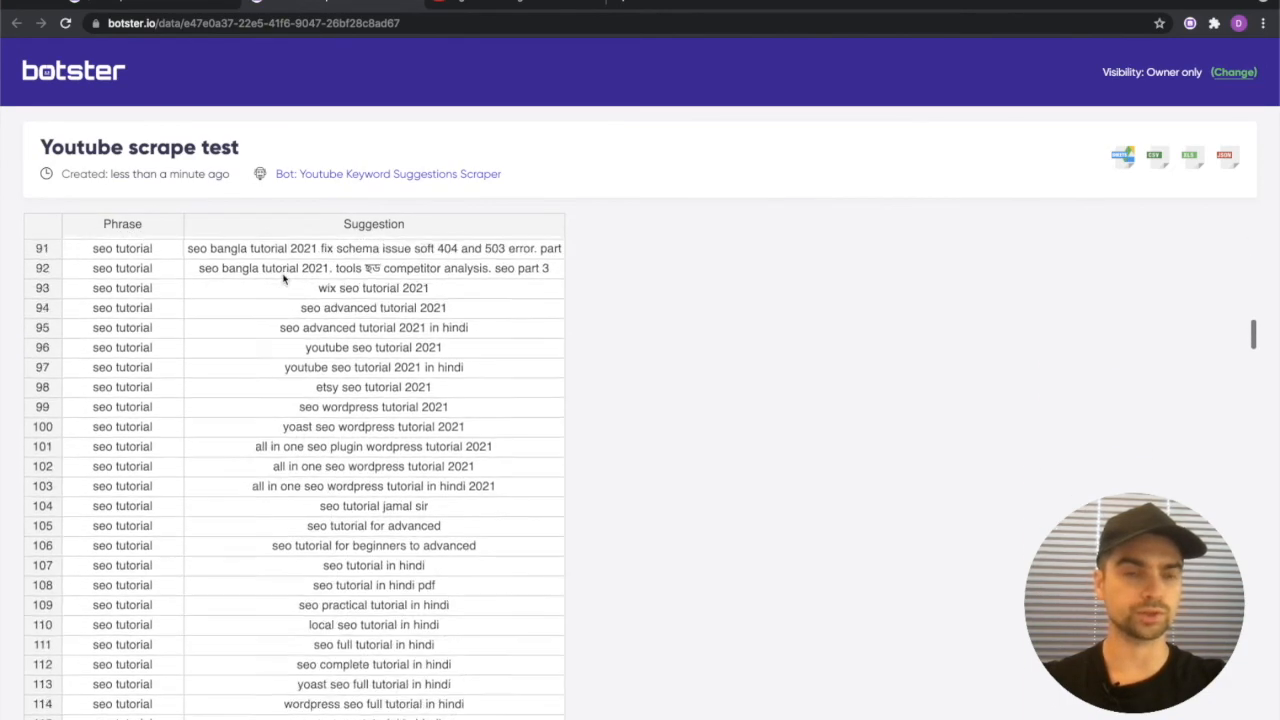
{"action": "scroll", "scroll_direction": "down", "scroll_amount": 3}
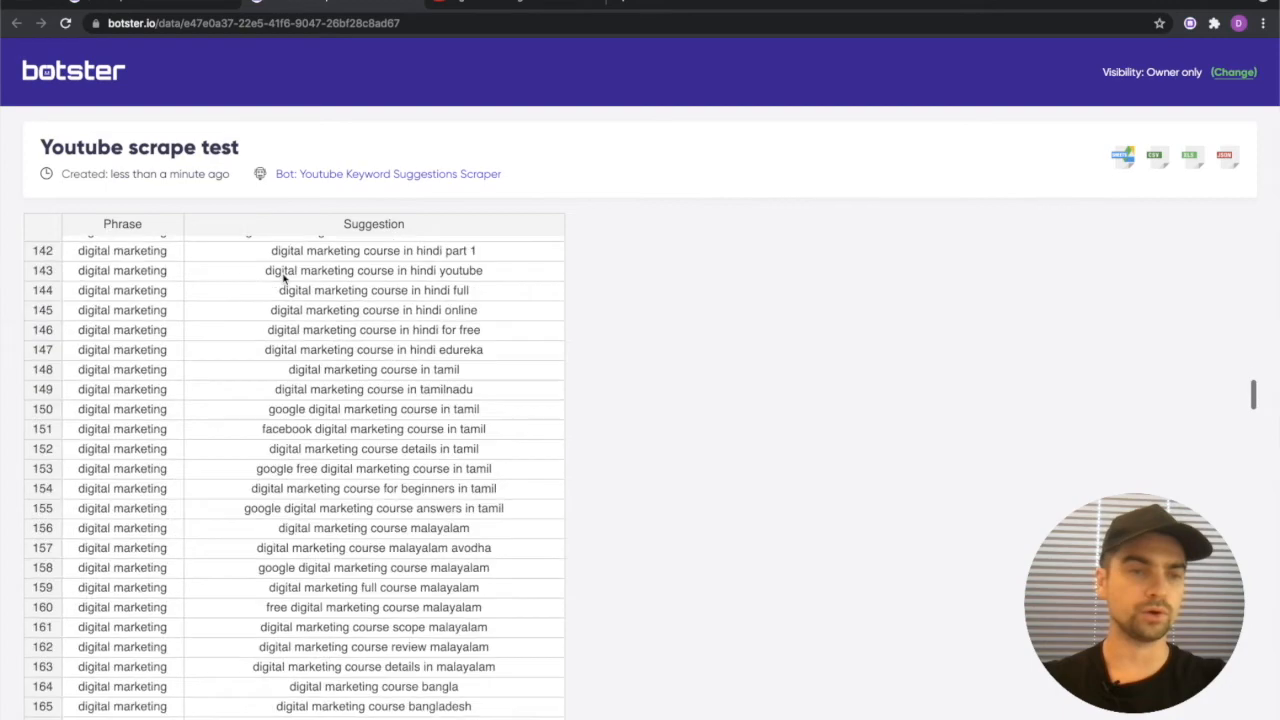
{"action": "scroll", "scroll_direction": "down", "scroll_amount": 3}
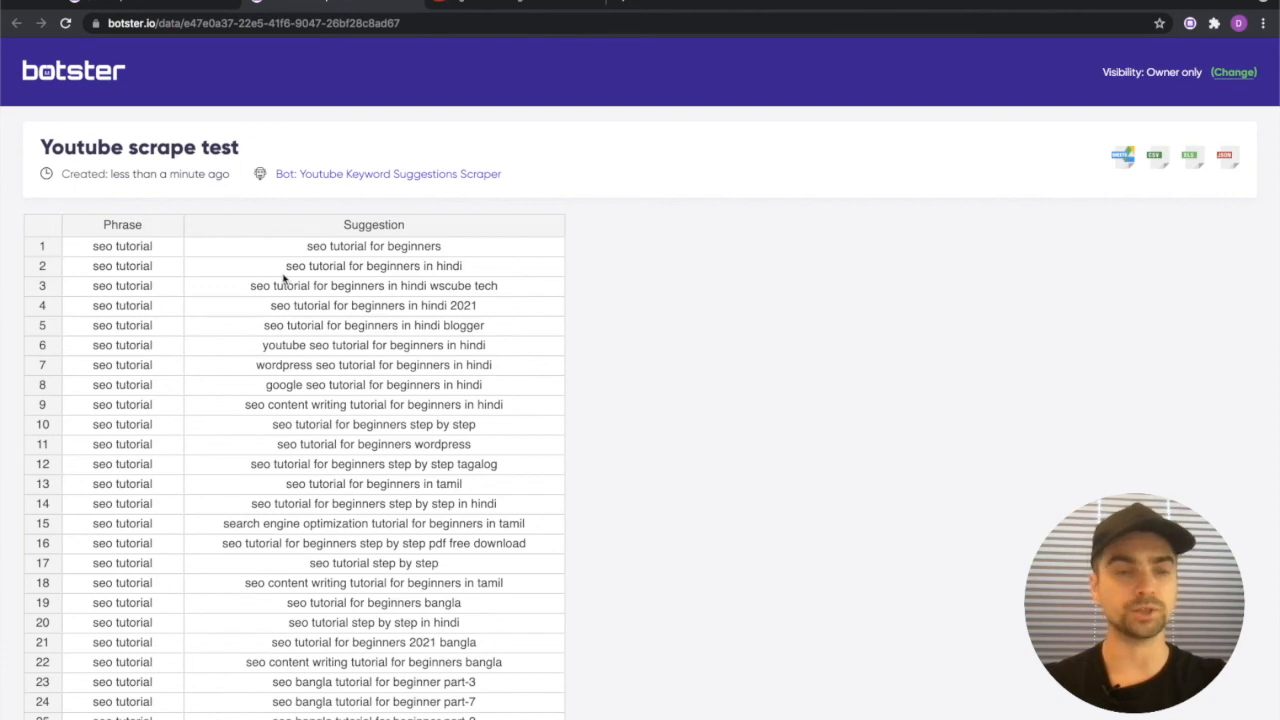
{"action": "scroll", "scroll_direction": "down", "scroll_amount": 3}
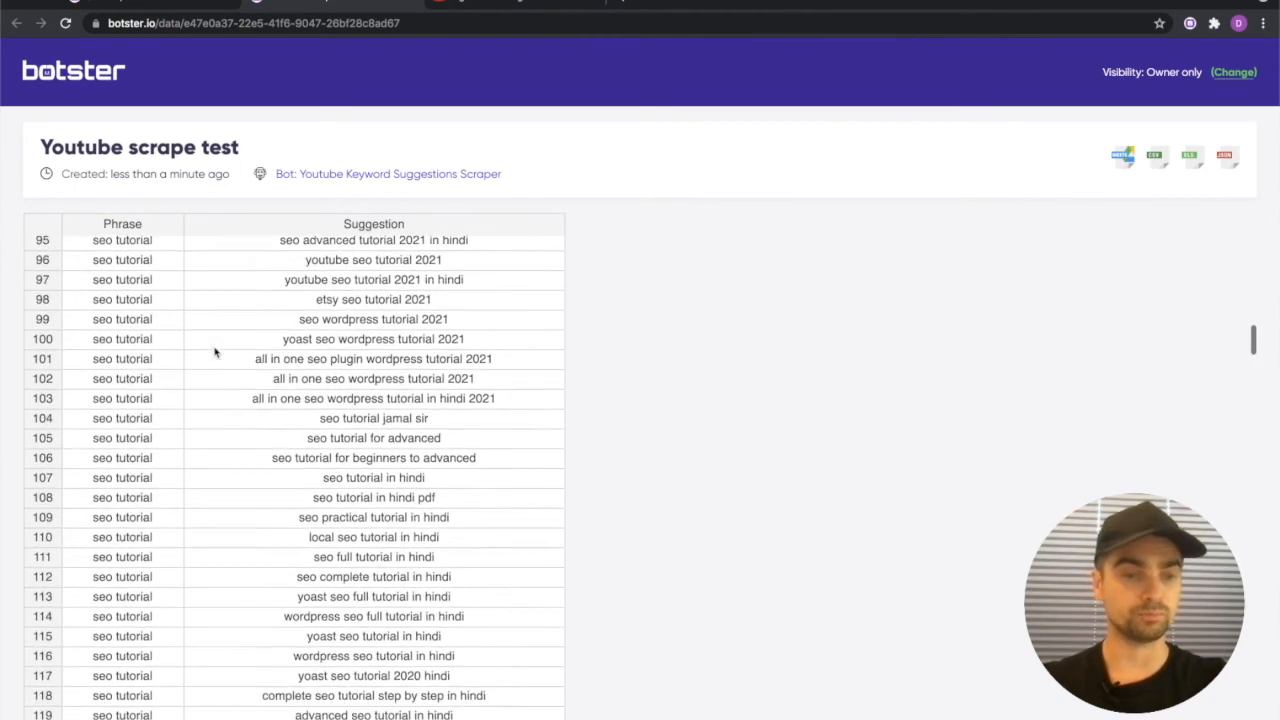
{"action": "scroll", "scroll_direction": "down", "scroll_amount": 3}
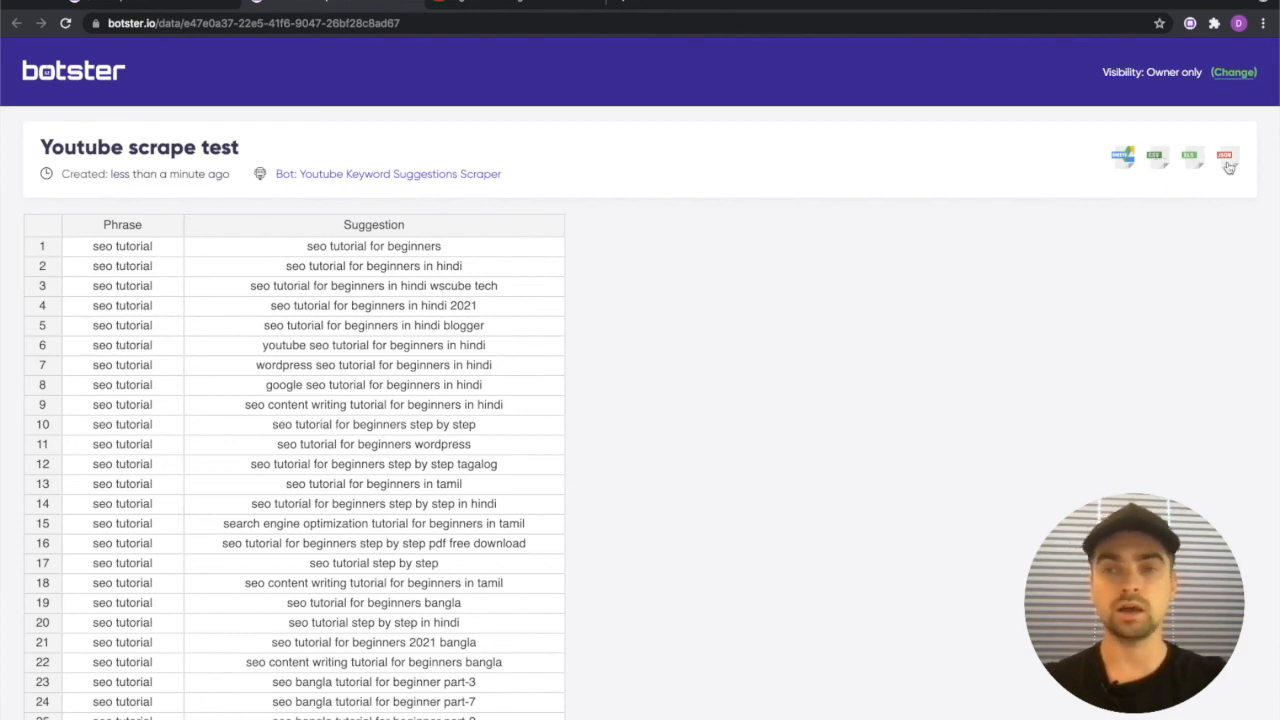
{"action": "mouse_move", "coordinate": [1228, 147]}
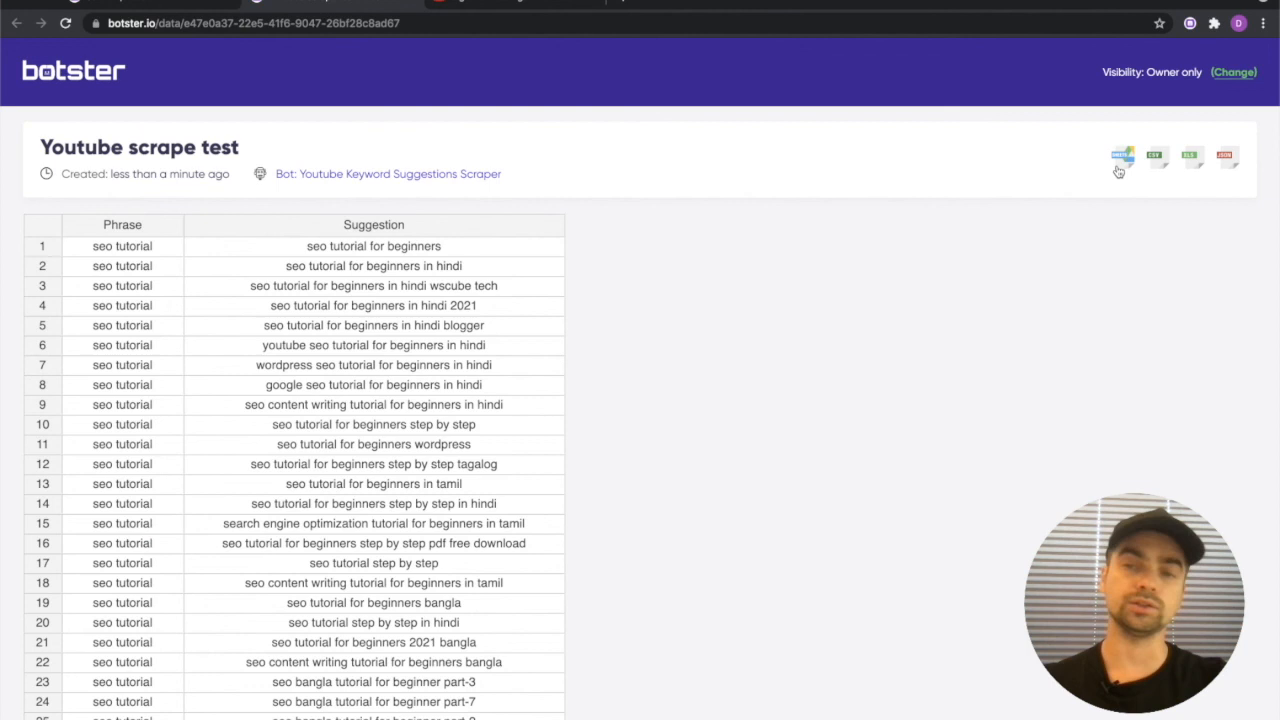
{"action": "mouse_move", "coordinate": [1033, 156]}
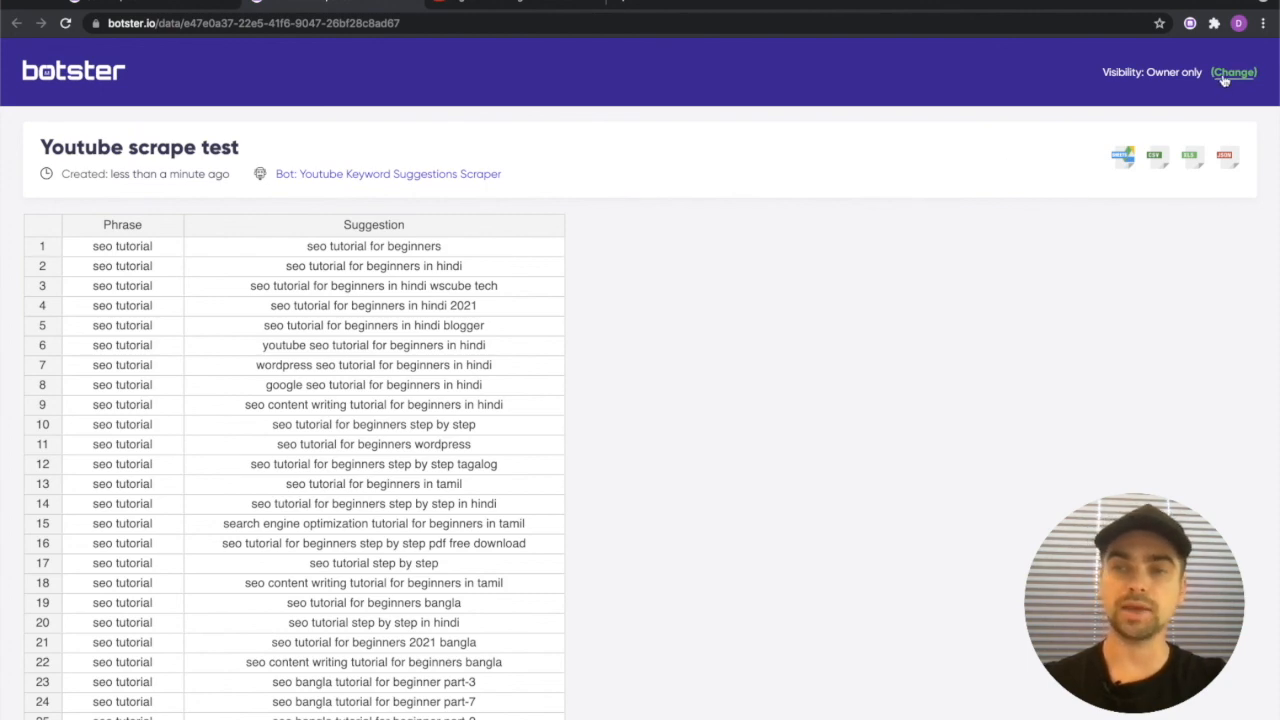
Make the results visible to anyone with the link and copy the public share URL
{"action": "left_click", "coordinate": [1233, 72]}
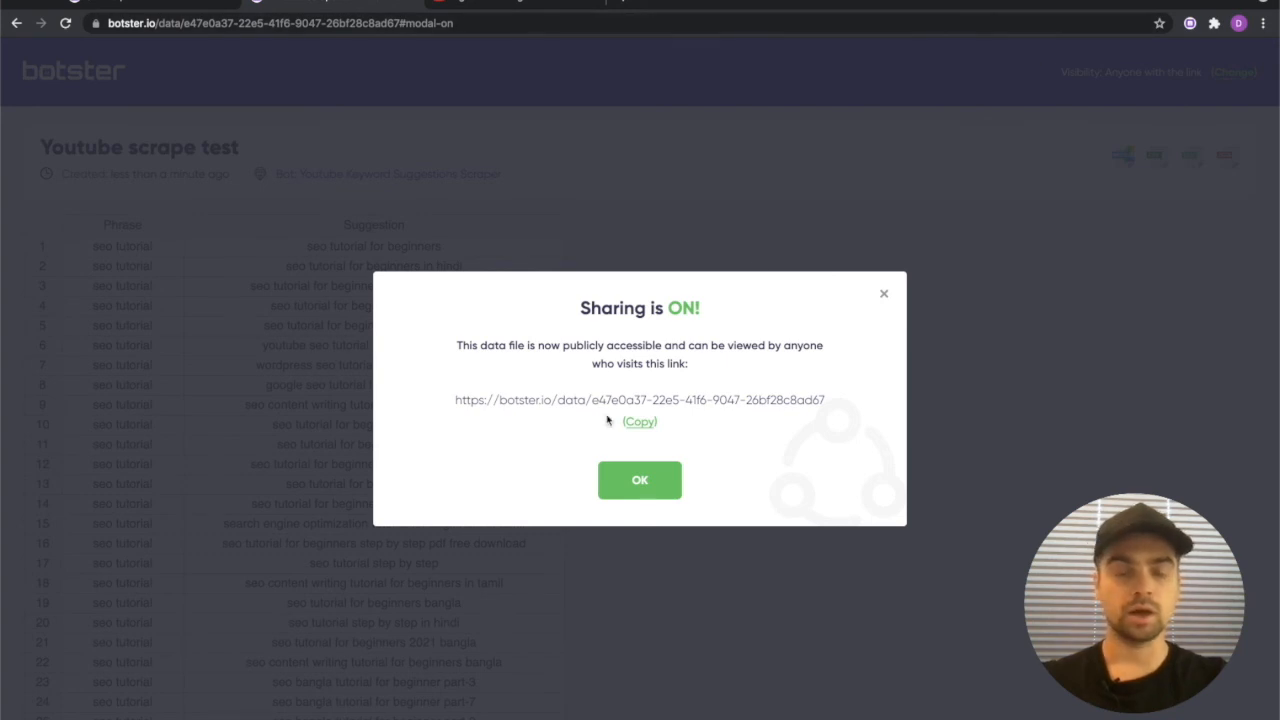
{"action": "triple_click", "coordinate": [639, 399]}
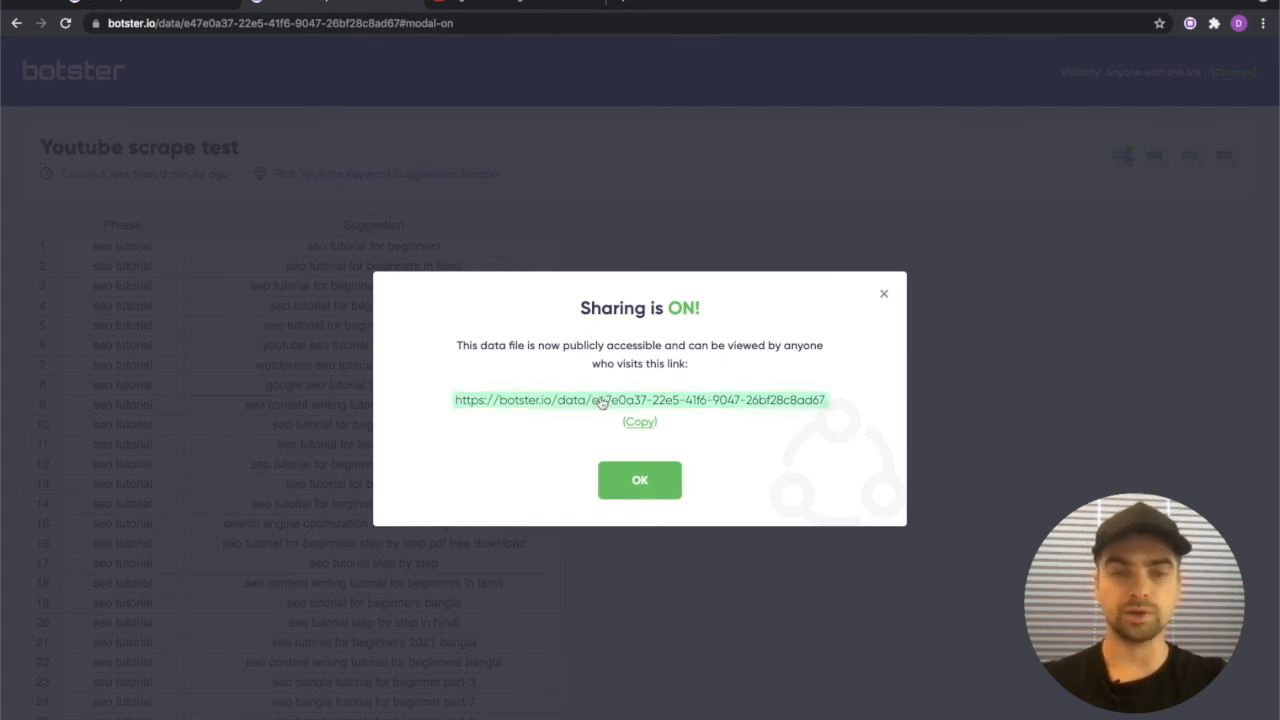
{"action": "left_click", "coordinate": [639, 421]}
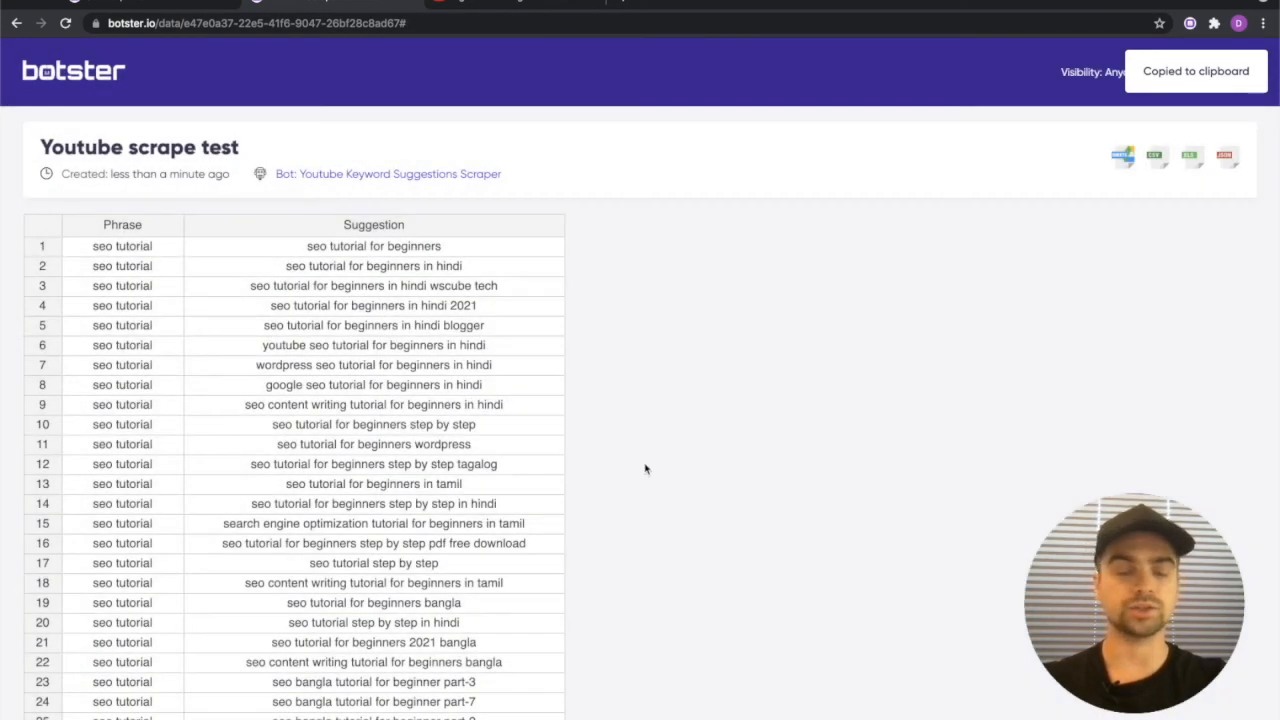